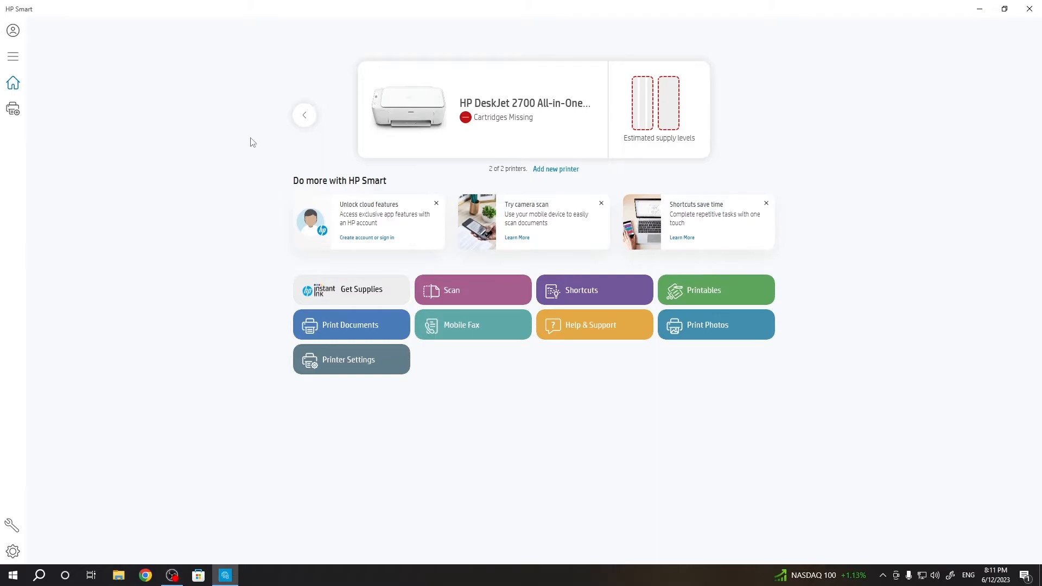
mouse_move(455, 125)
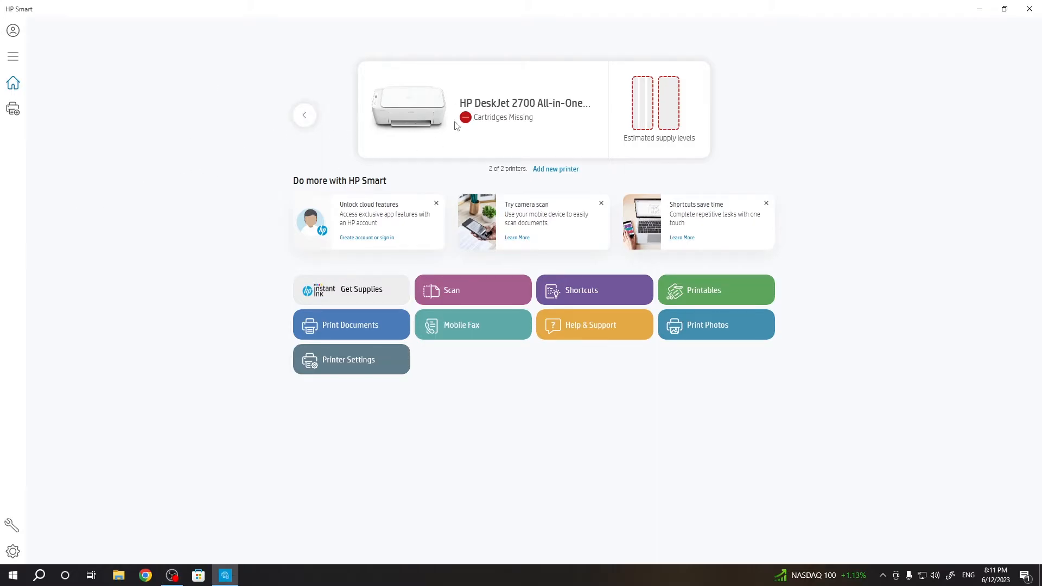
mouse_move(502, 117)
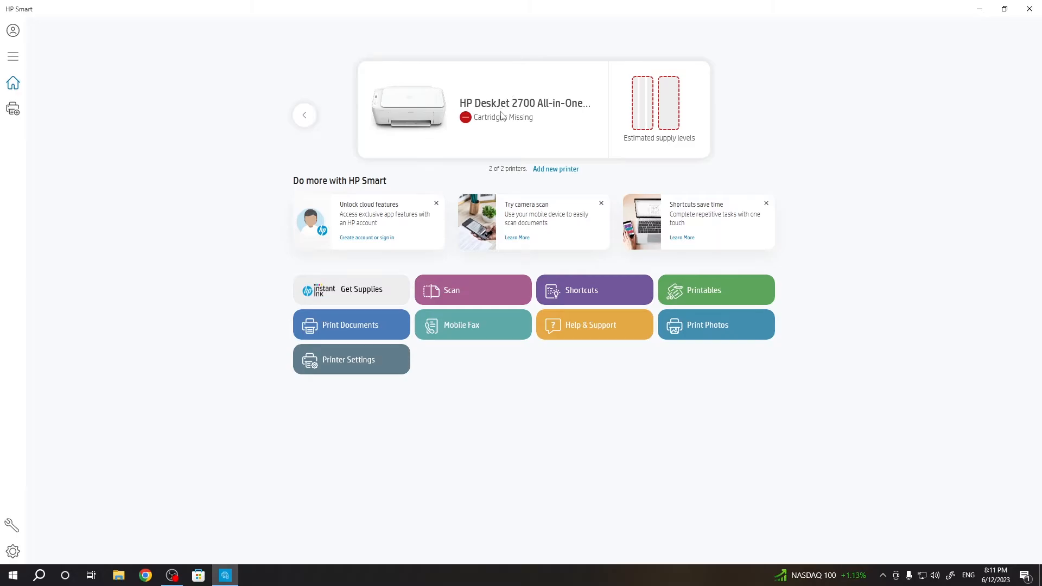
mouse_move(409, 108)
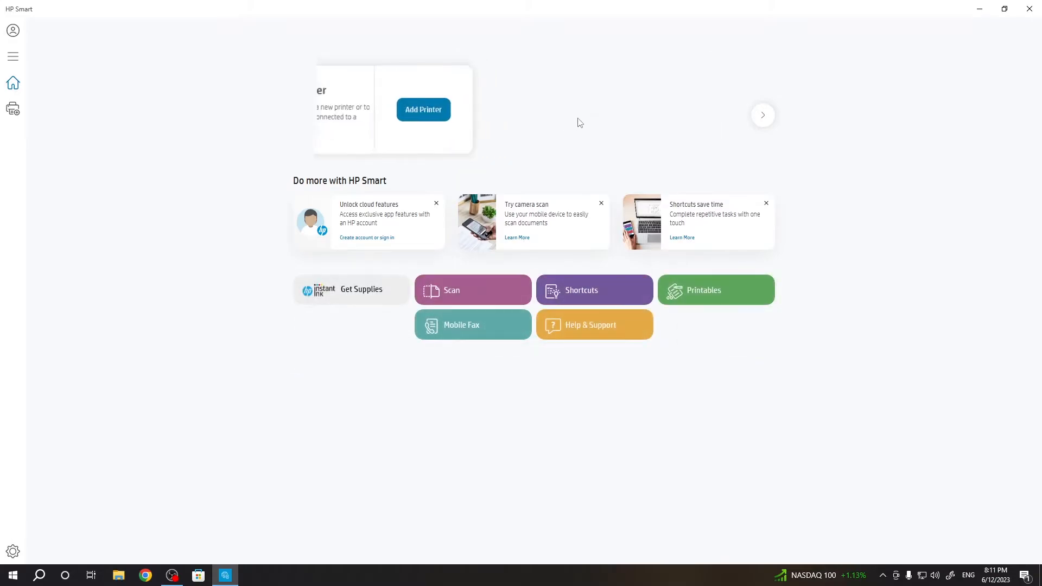
Step: Show printer 1 of 2, the HP DeskJet 2700, on the home screen carousel
left_click(763, 114)
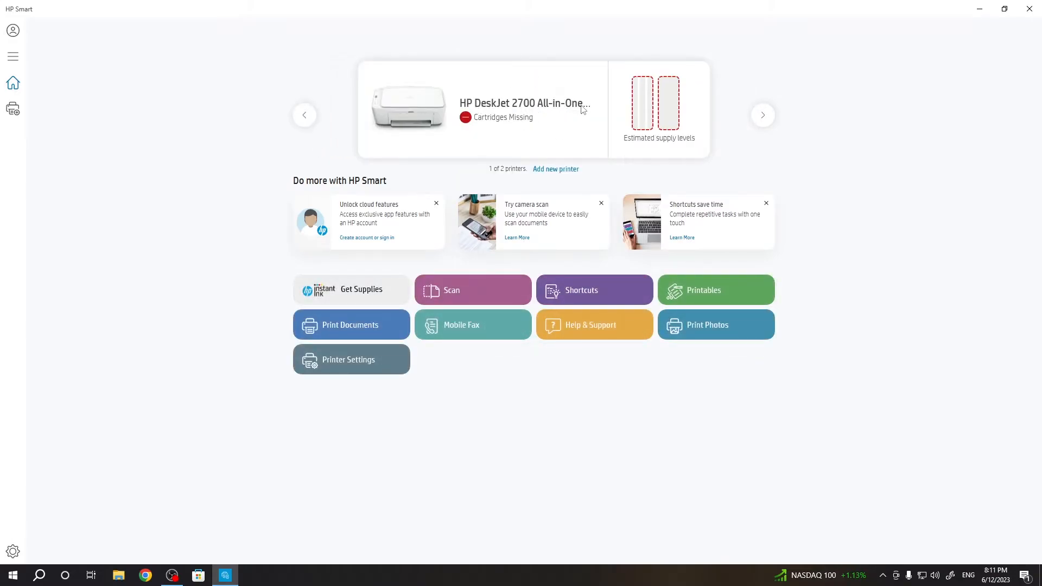
mouse_move(526, 106)
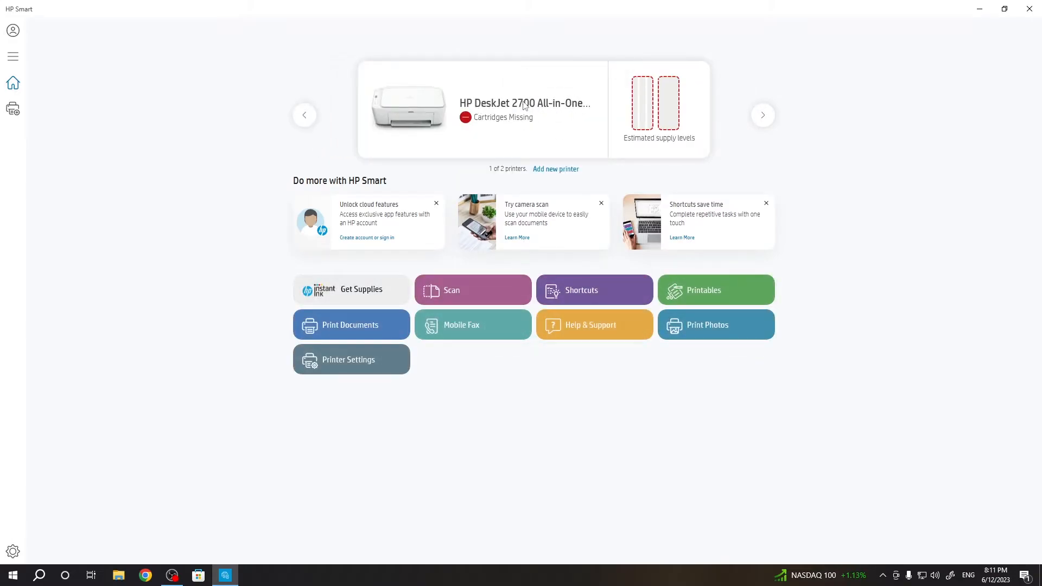
mouse_move(589, 128)
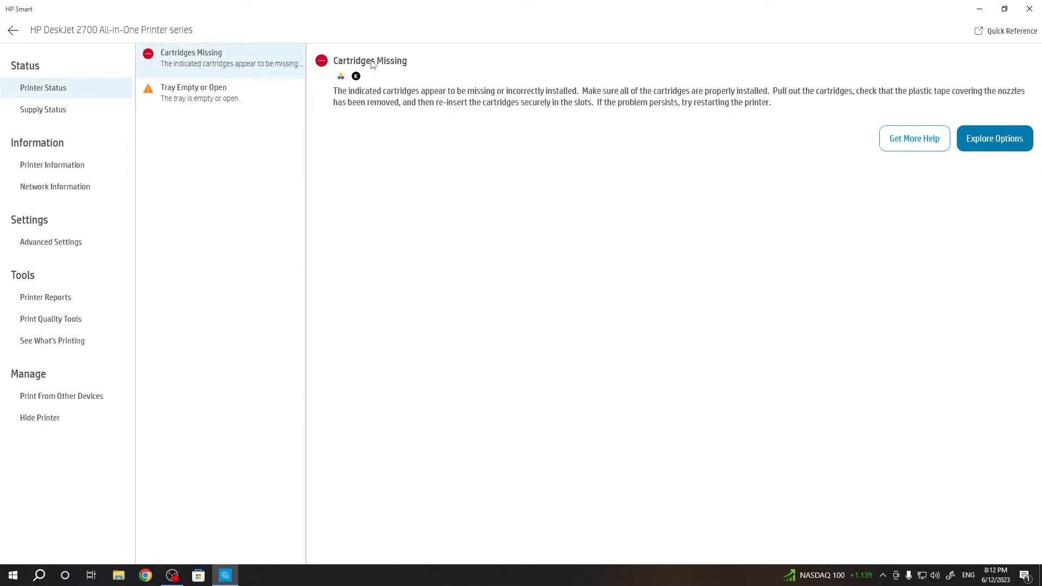
mouse_move(393, 72)
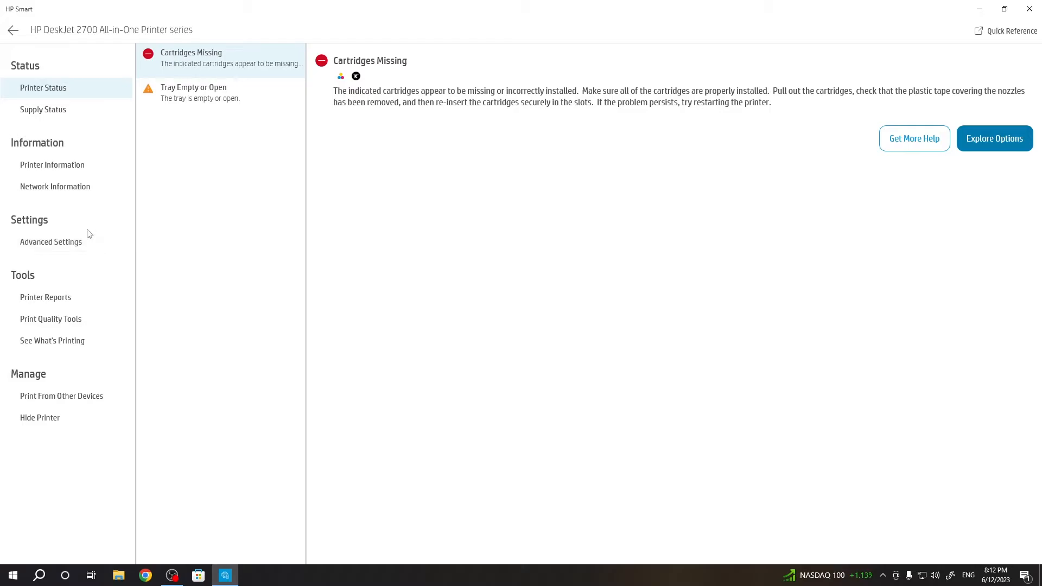
Step: Launch the DeskJet 2700's Embedded Web Server from Advanced Settings
left_click(993, 138)
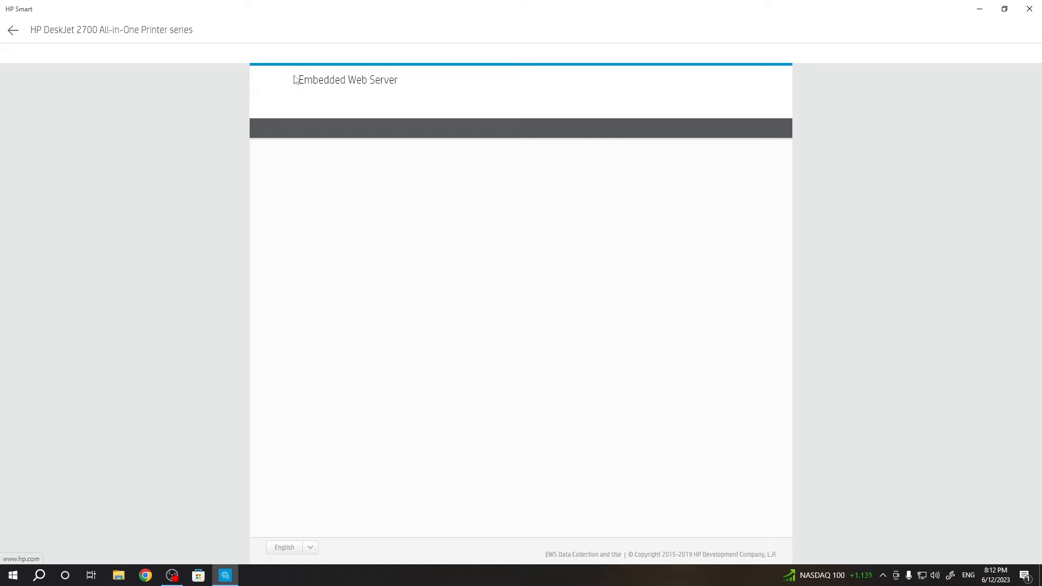
mouse_move(381, 38)
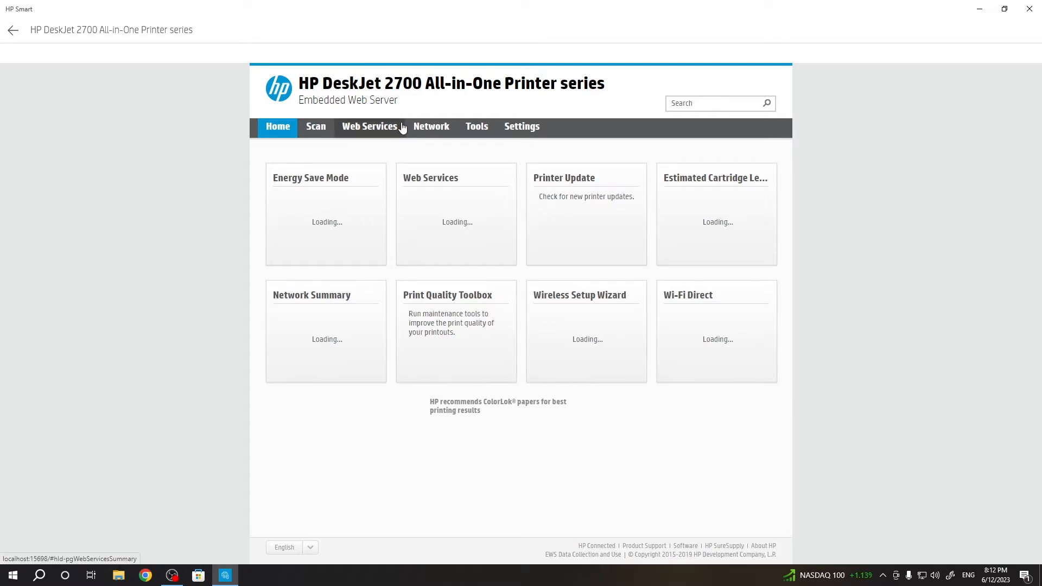
mouse_move(414, 118)
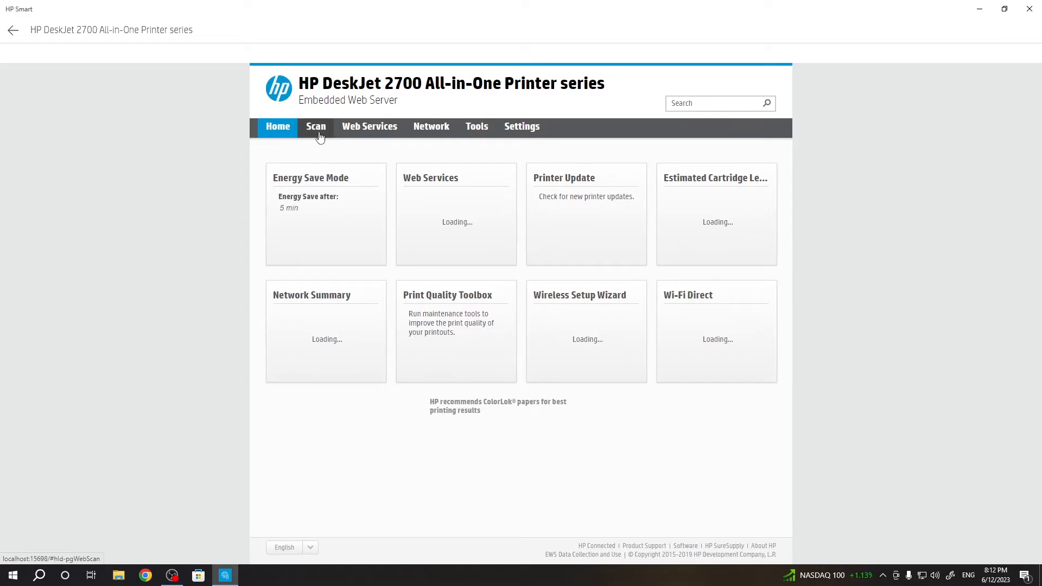
Step: Go to the Network section of the Embedded Web Server
left_click(431, 126)
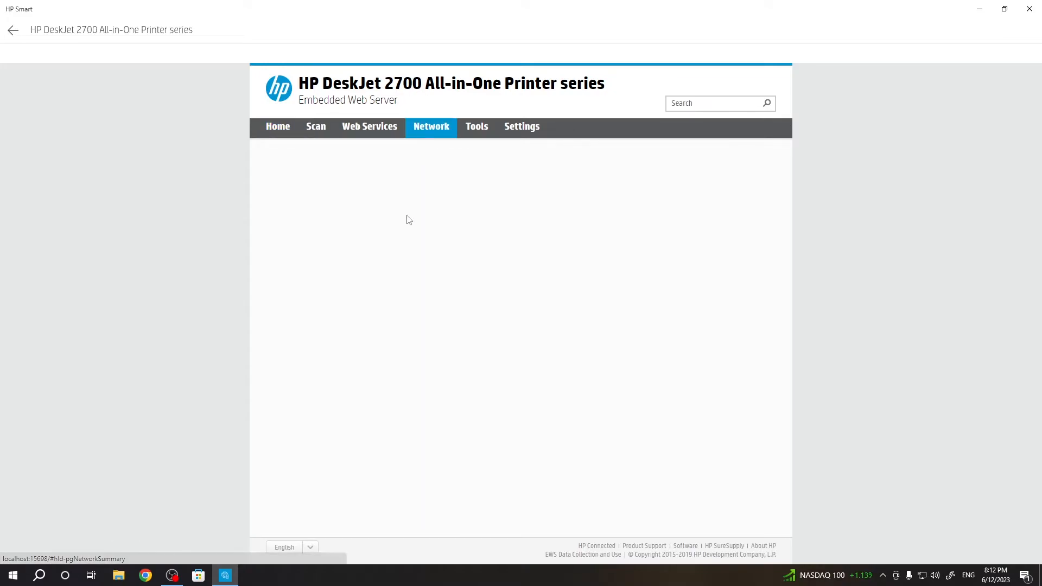
mouse_move(392, 244)
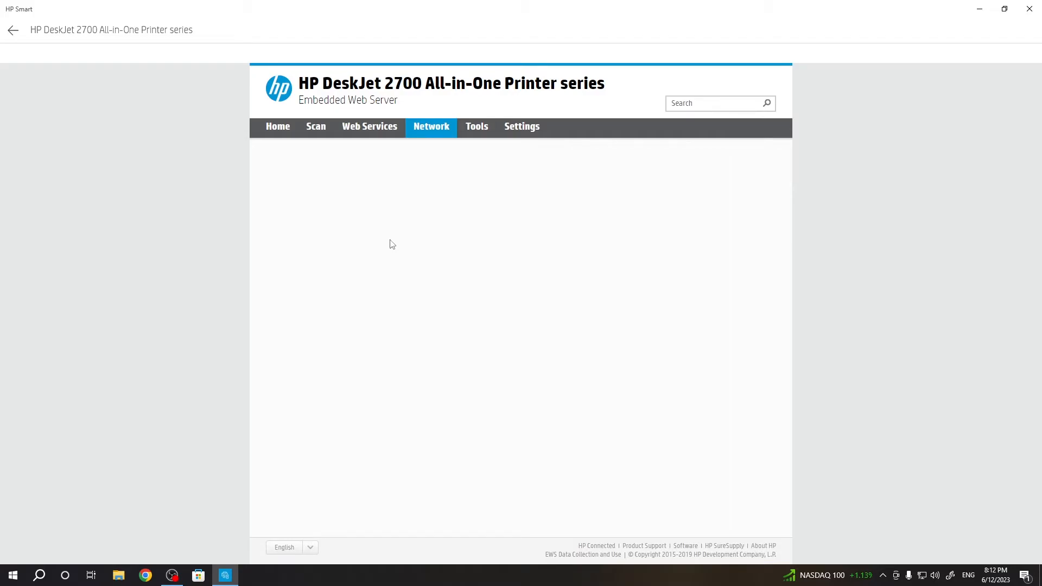
mouse_move(395, 238)
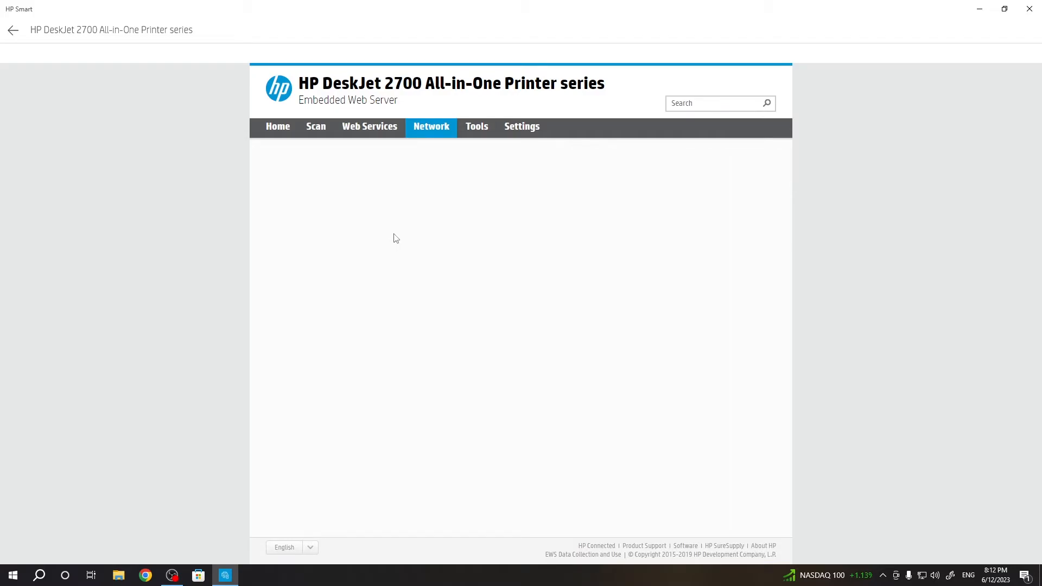
mouse_move(437, 248)
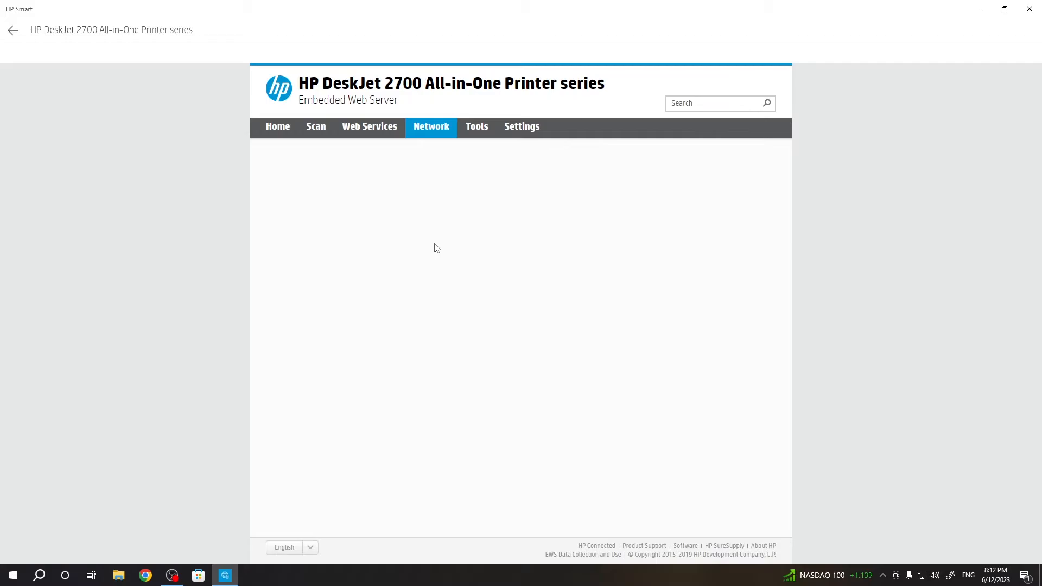
mouse_move(438, 256)
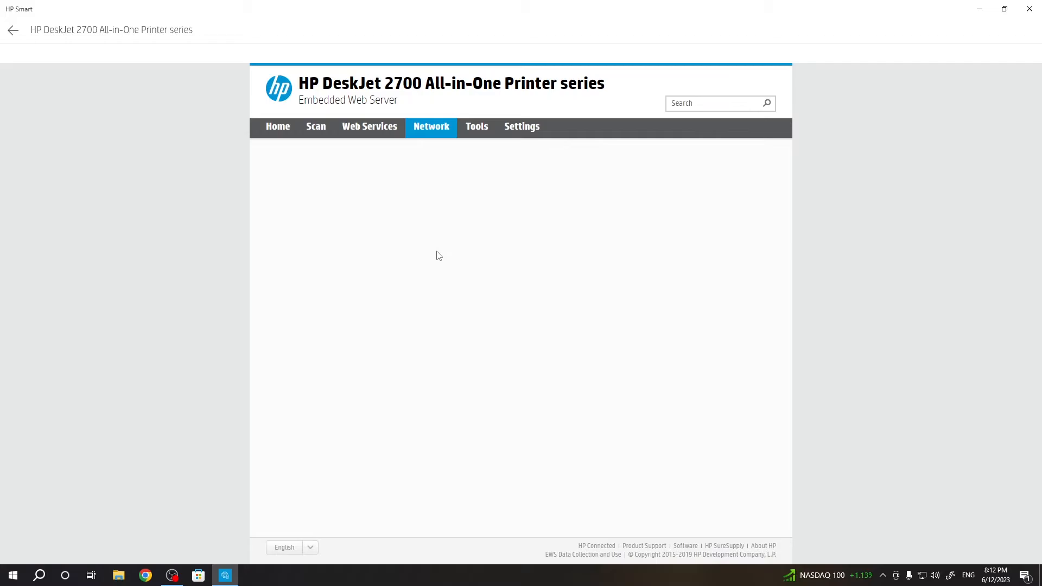
mouse_move(346, 234)
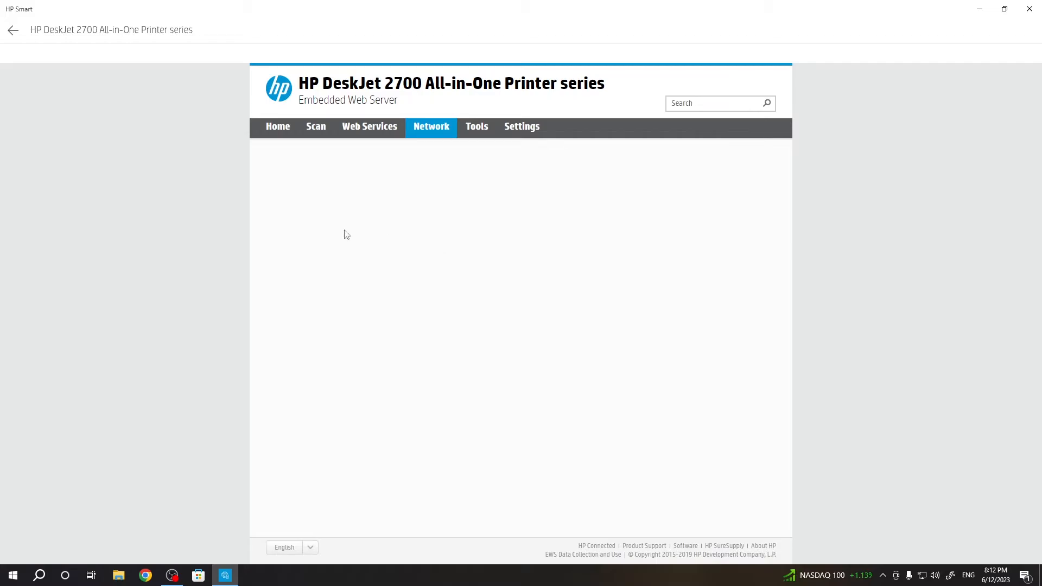
mouse_move(283, 280)
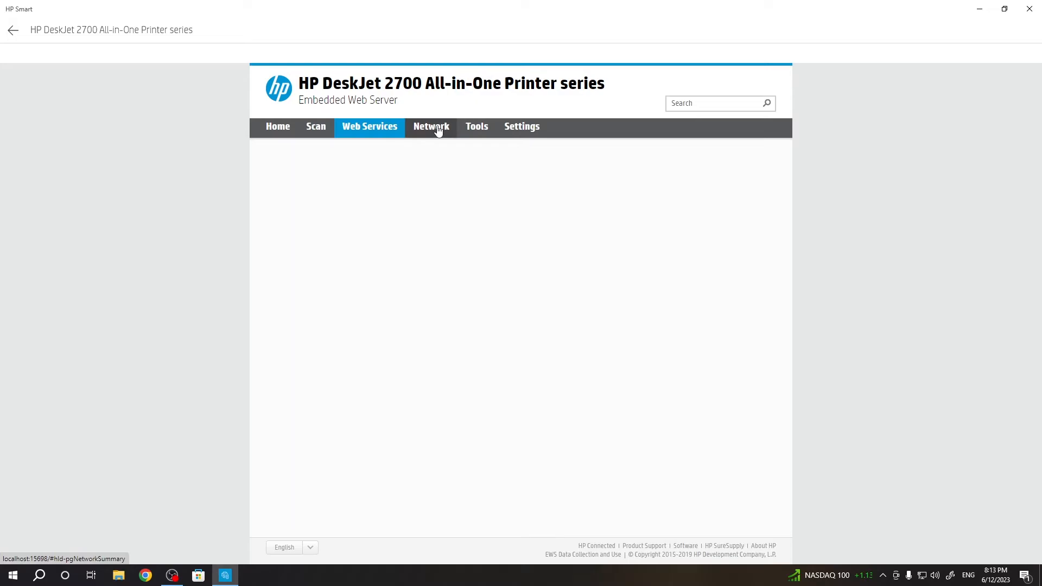
Step: Revisit the EWS home and Network pages, then go to the Web Services section
left_click(277, 126)
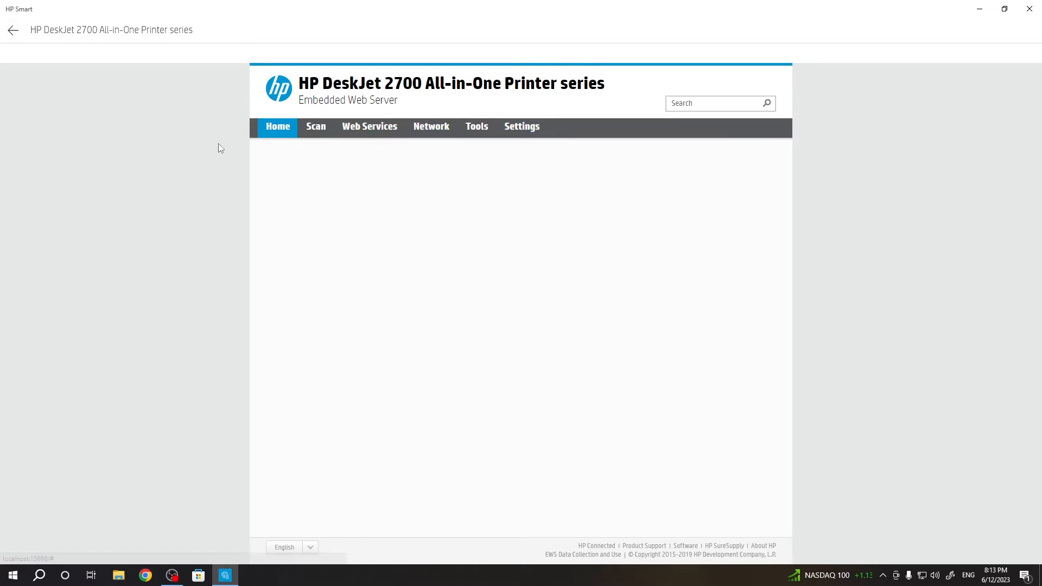
mouse_move(113, 30)
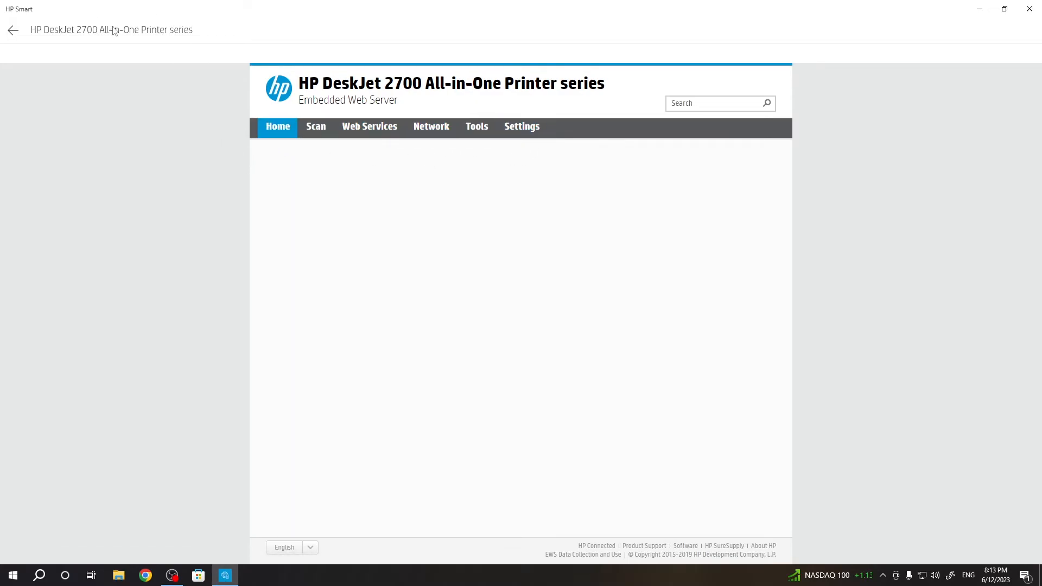
left_click(431, 127)
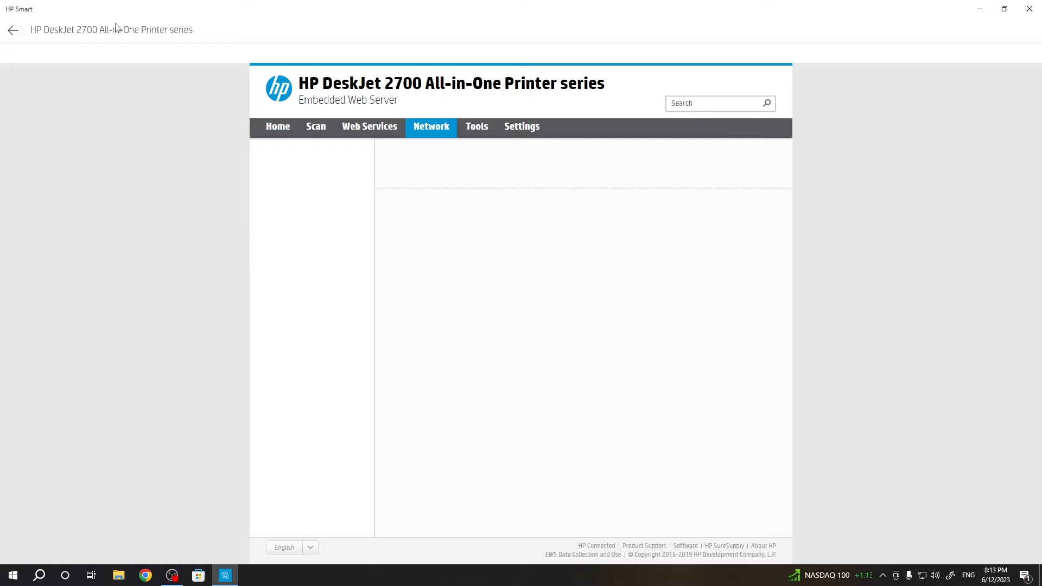
mouse_move(120, 40)
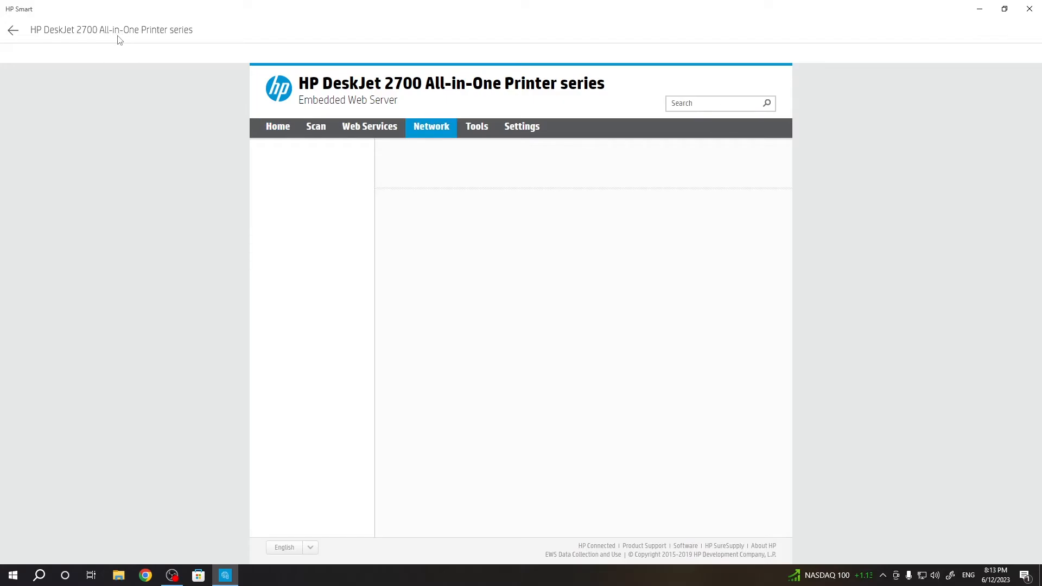
mouse_move(185, 46)
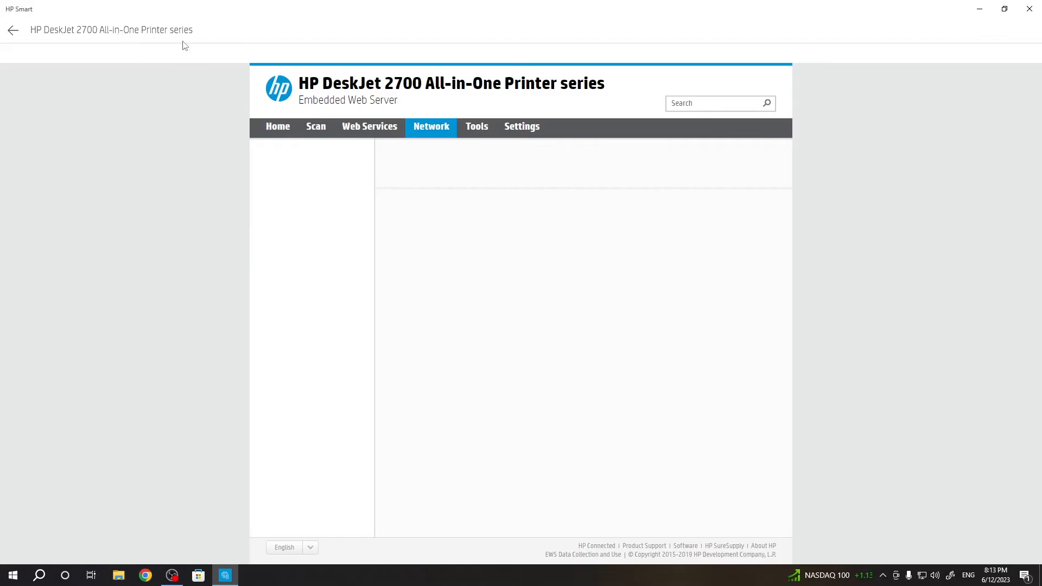
mouse_move(229, 124)
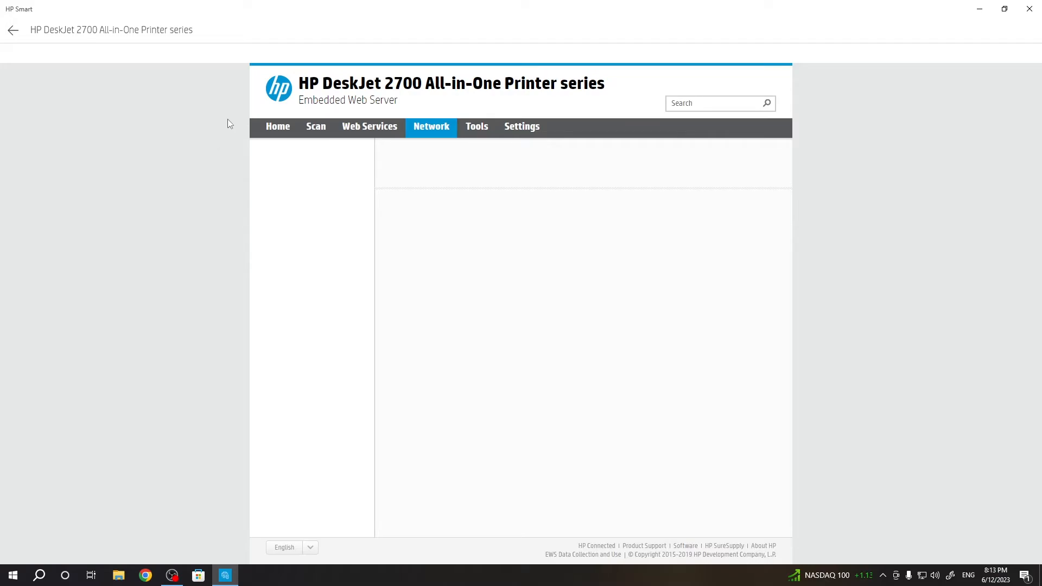
mouse_move(189, 8)
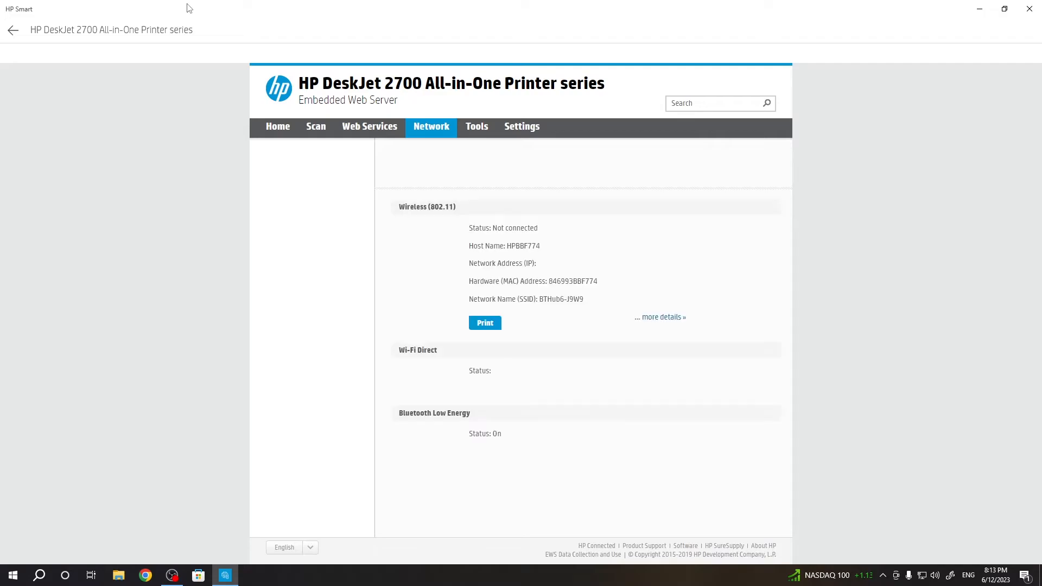
left_click(369, 127)
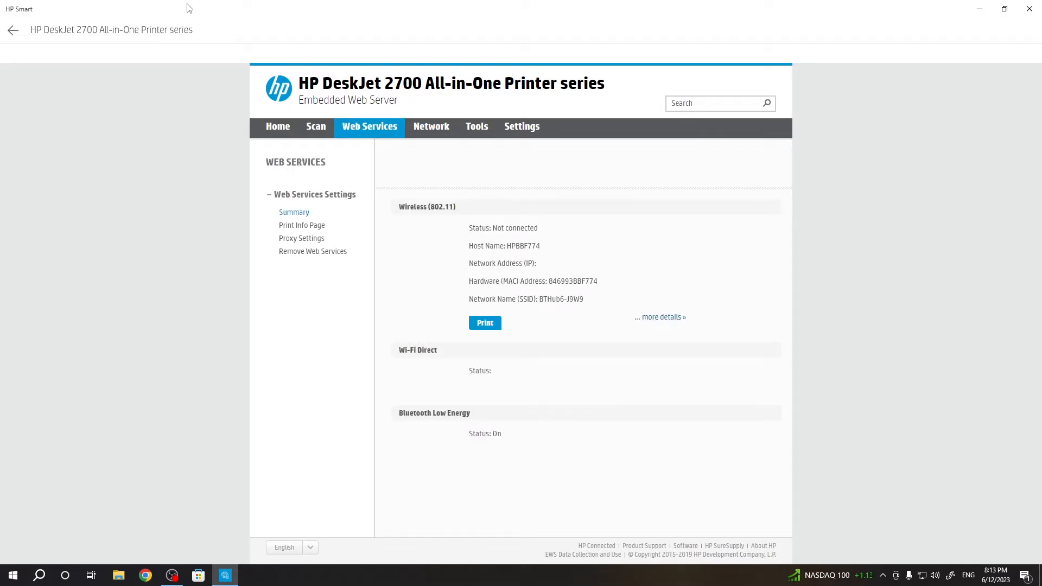
mouse_move(232, 4)
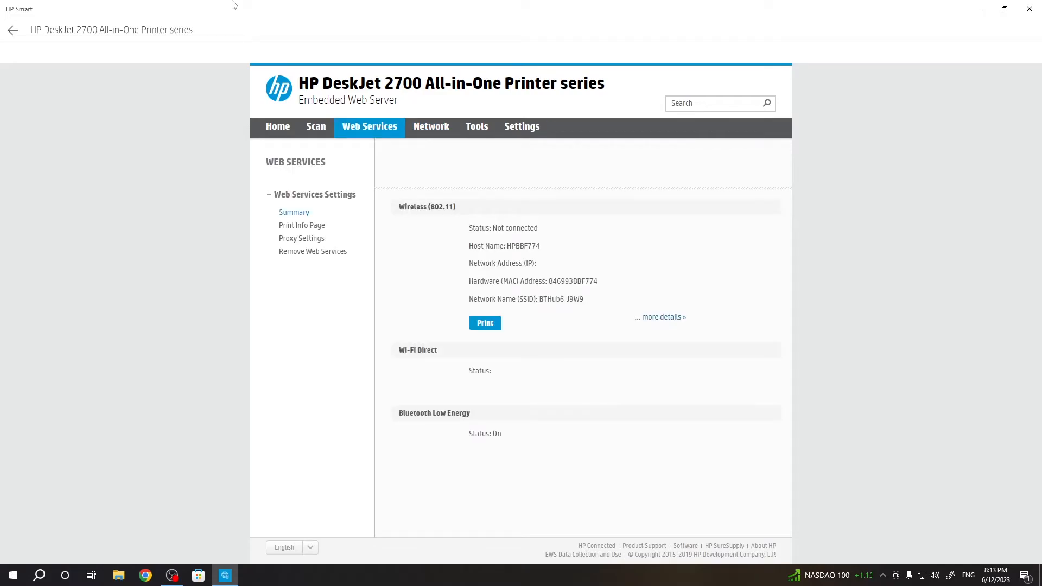
mouse_move(638, 282)
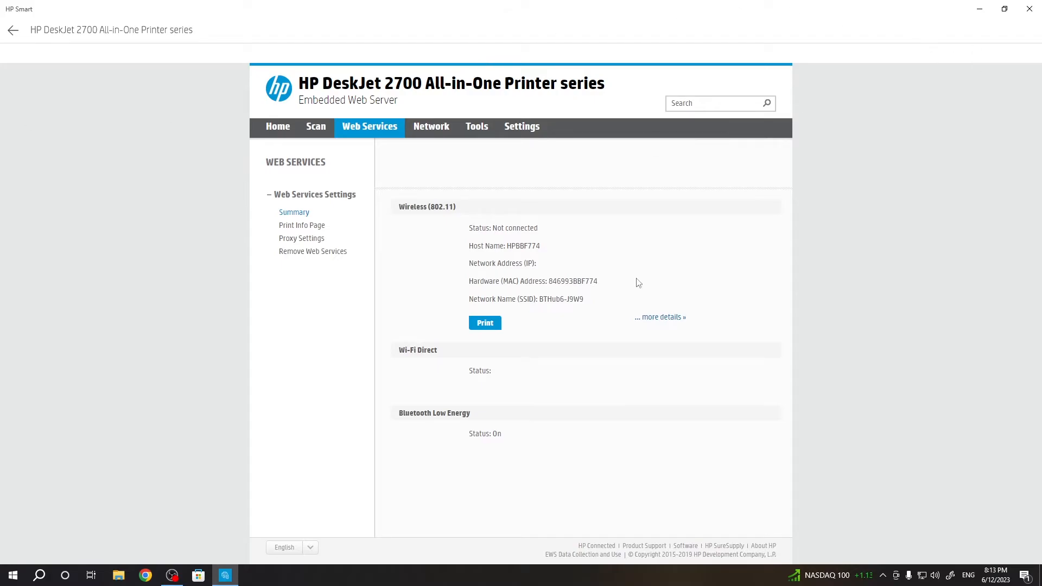
mouse_move(953, 451)
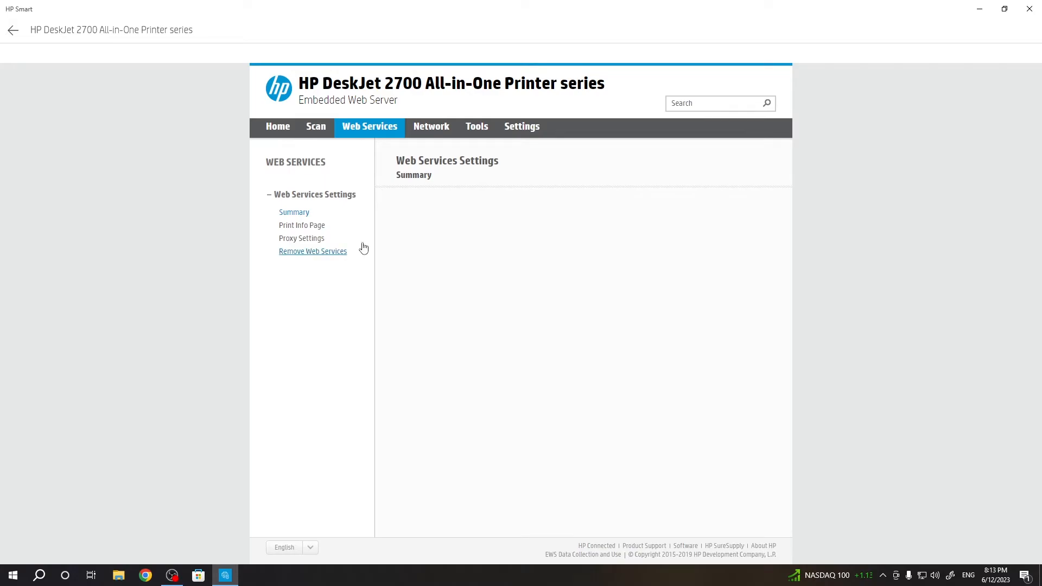
Step: View the Web Services summary showing internet and HP Connected not connected
left_click(294, 212)
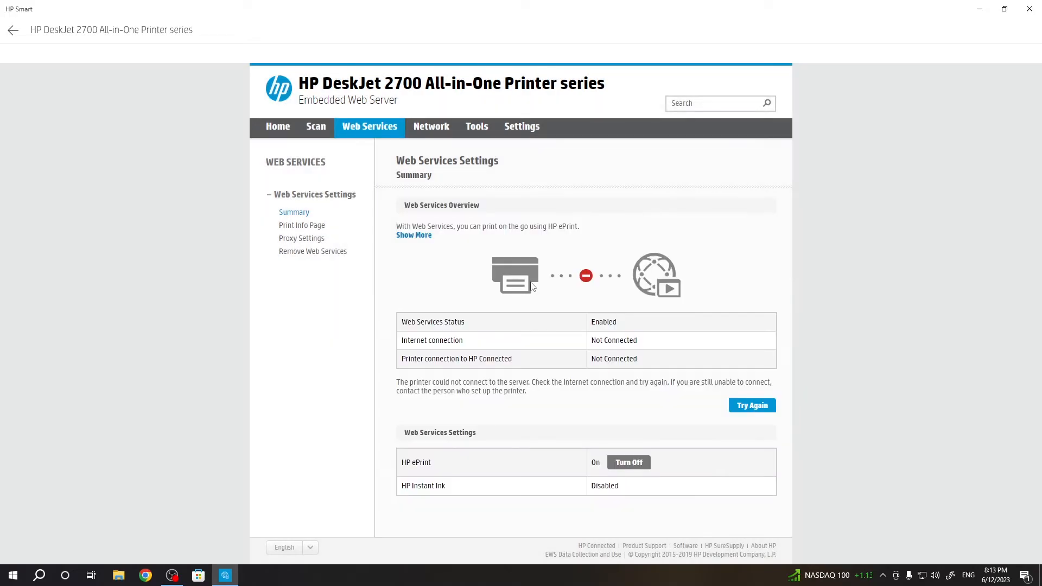
mouse_move(549, 317)
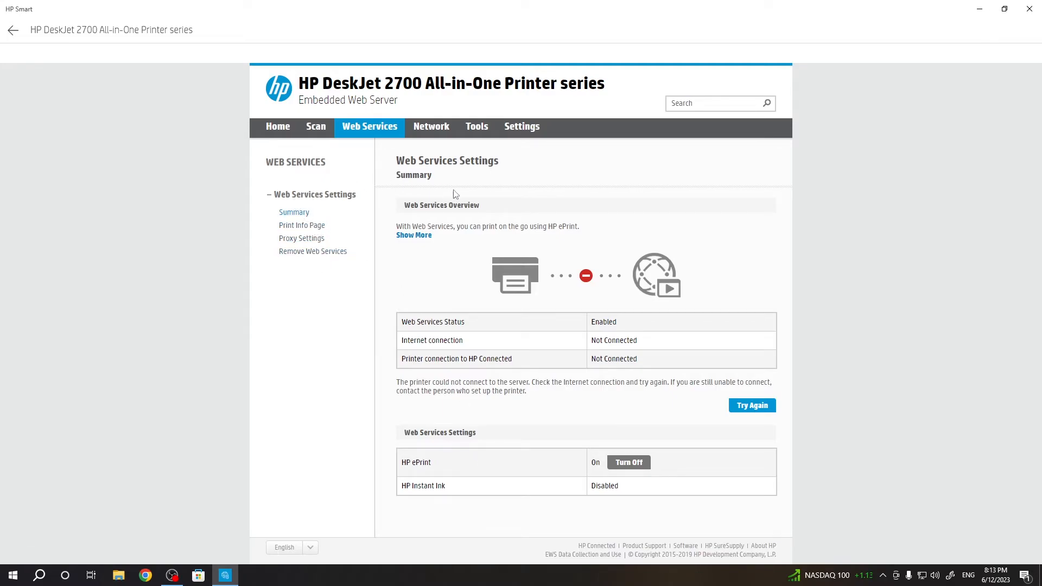
mouse_move(630, 327)
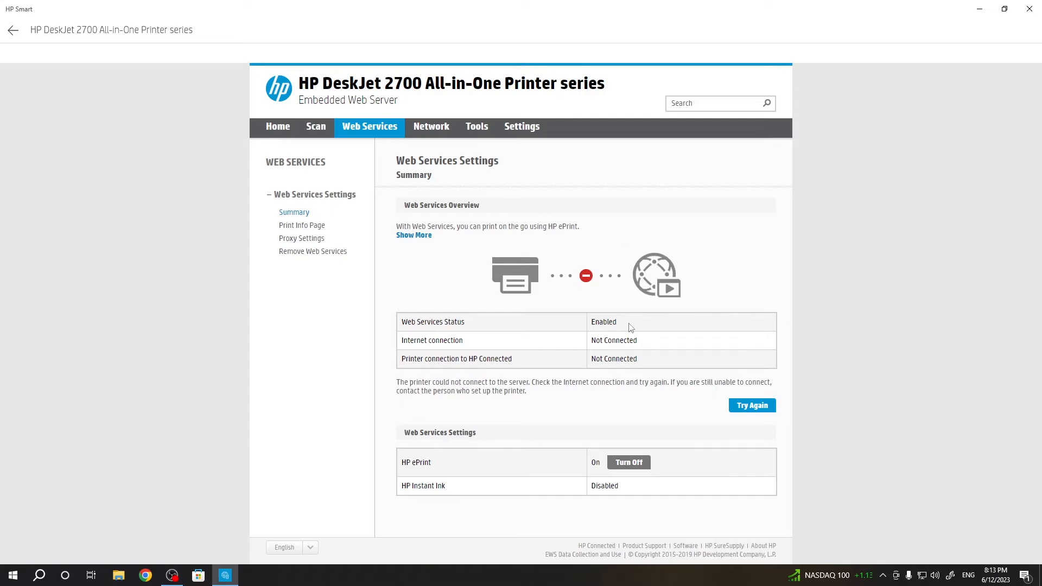
mouse_move(472, 406)
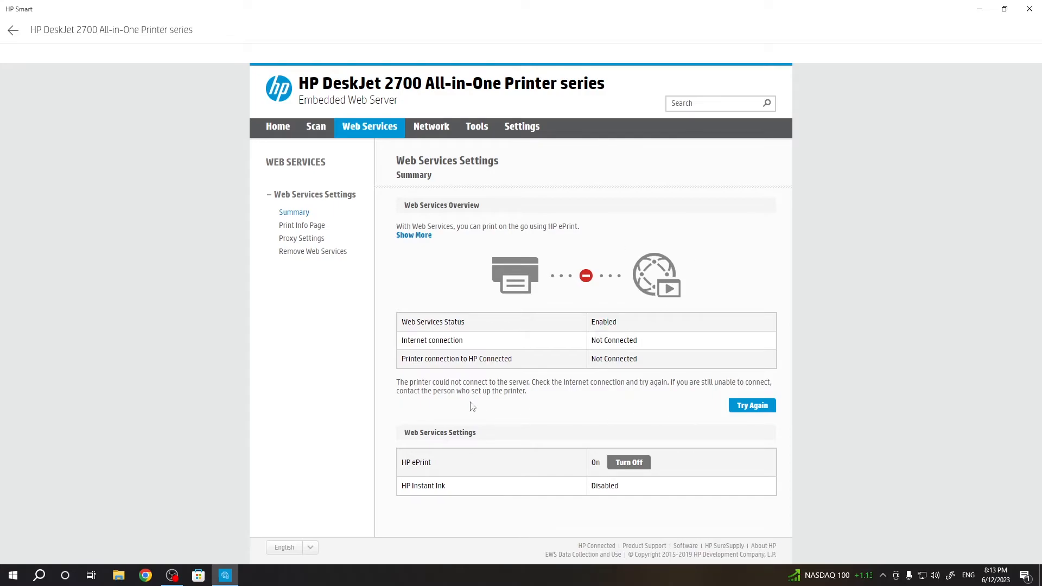
mouse_move(622, 476)
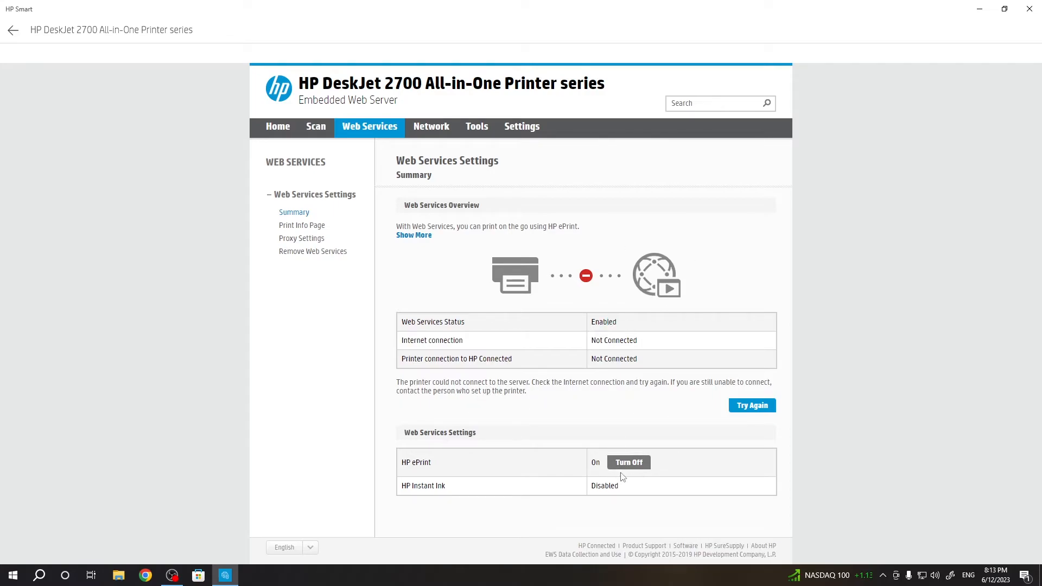
mouse_move(301, 237)
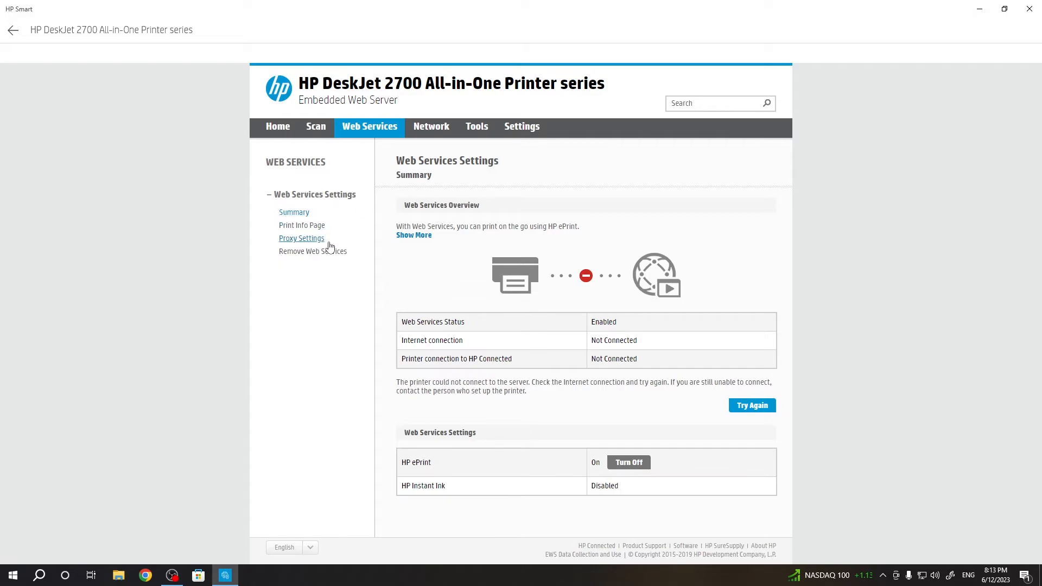
mouse_move(396, 134)
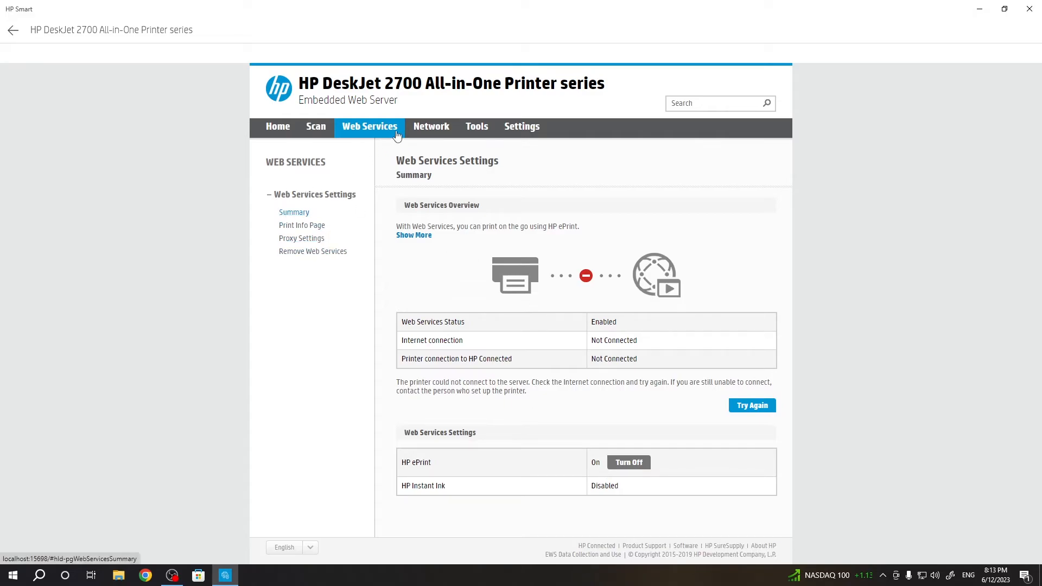
Step: Start the Wireless Setup Wizard from Network > Wireless (802.11)
left_click(431, 126)
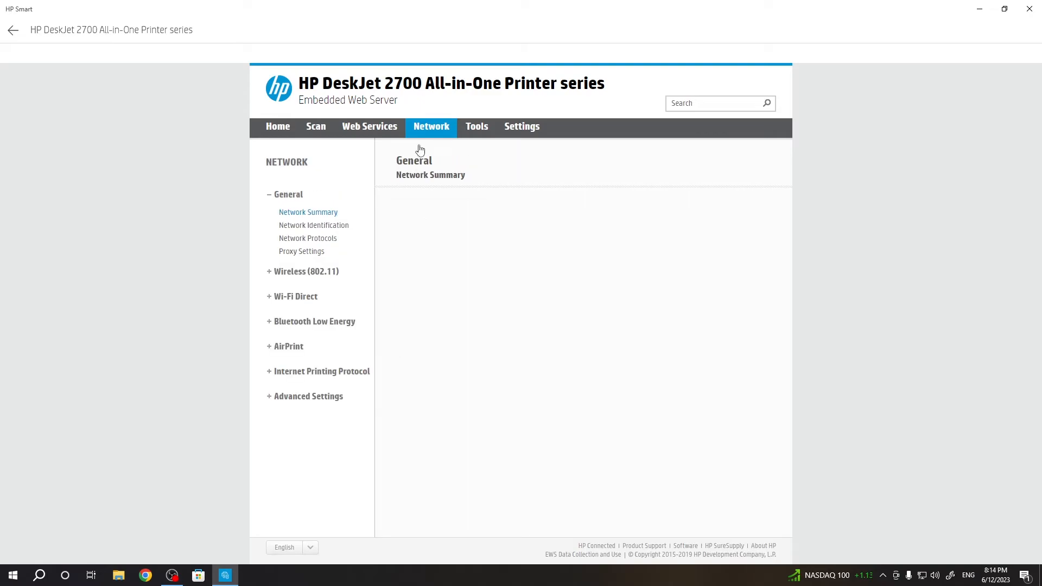
mouse_move(365, 246)
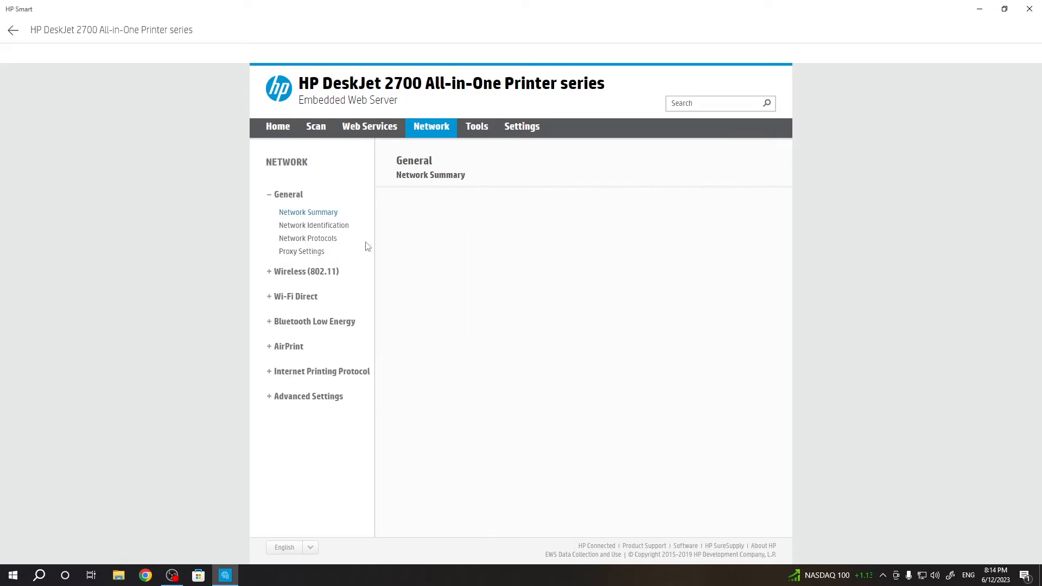
left_click(306, 272)
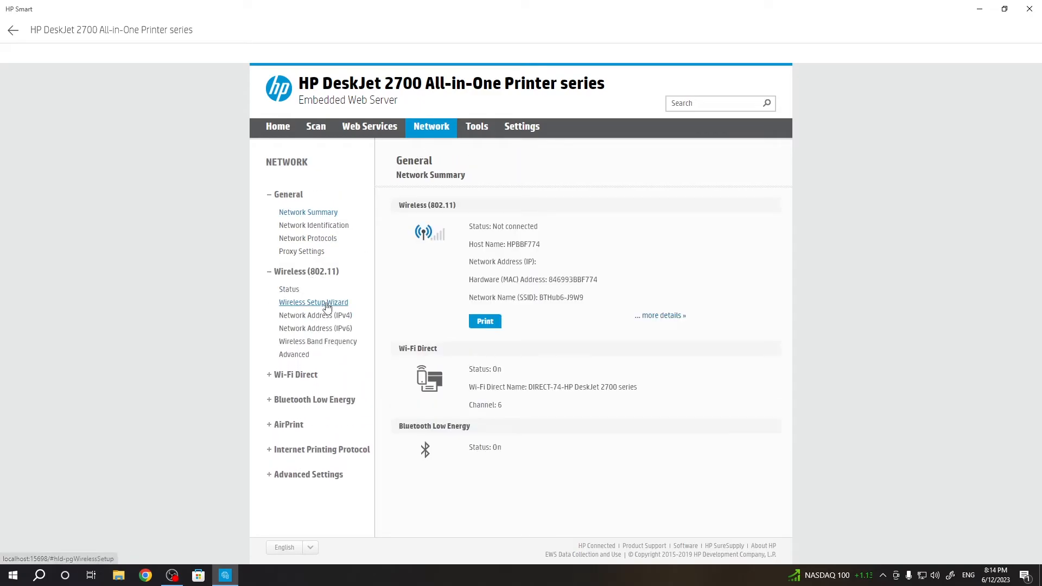
left_click(312, 303)
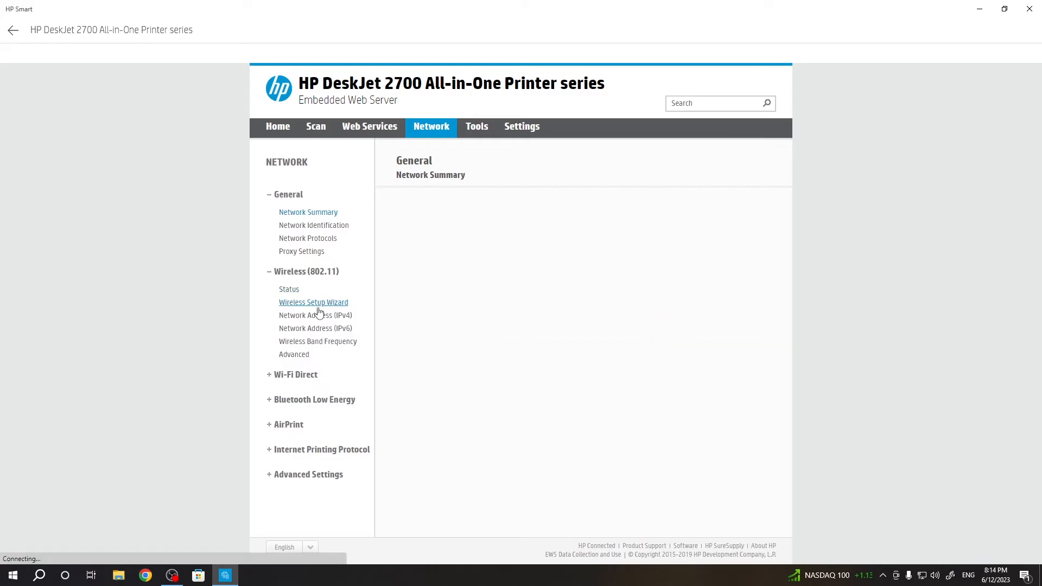
left_click(312, 302)
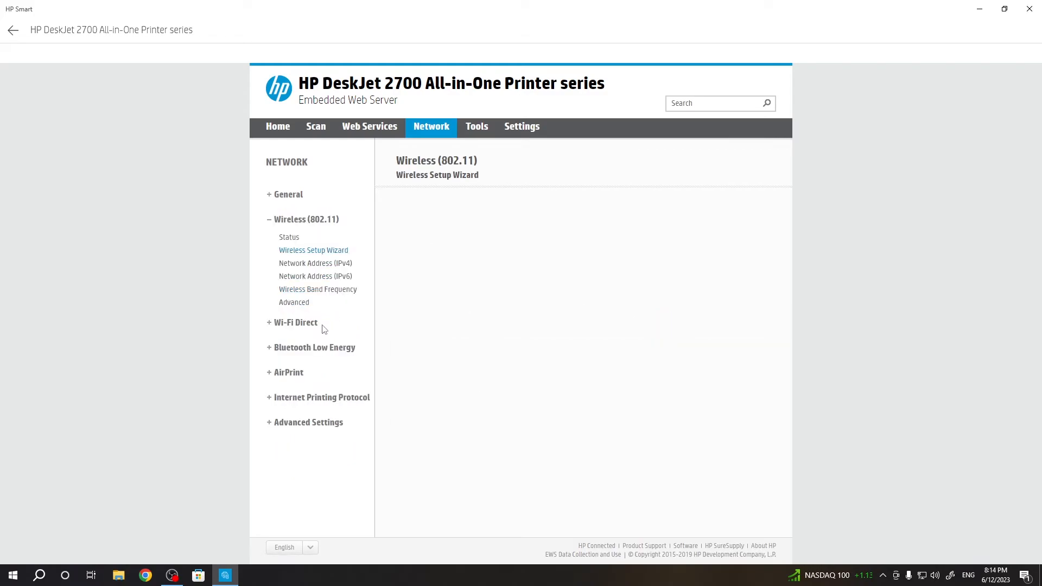
left_click(313, 250)
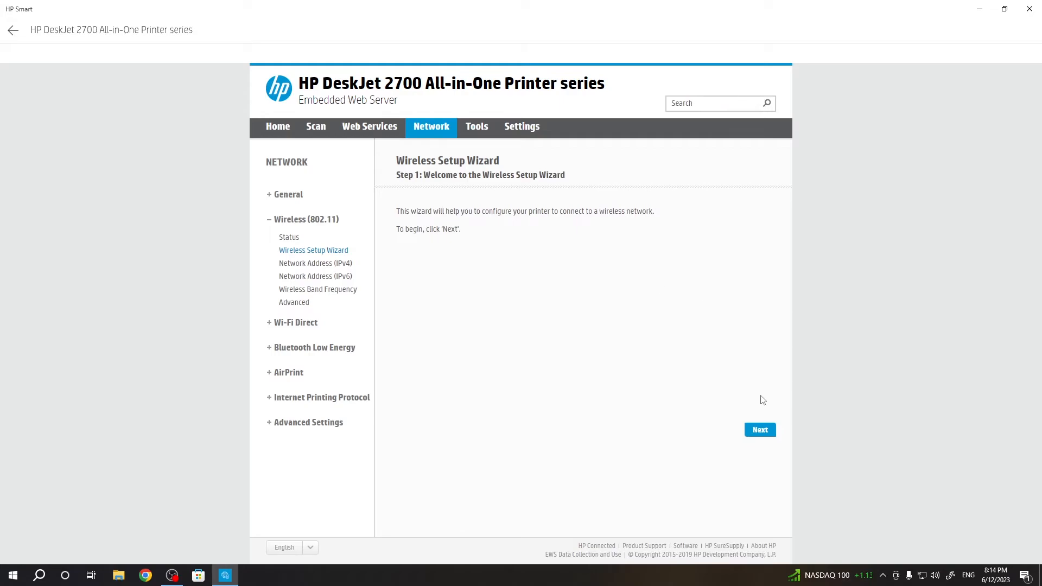
Step: Advance to Step 2 and select the Hardreset_info network rather than Hardreset_info_5G
left_click(759, 430)
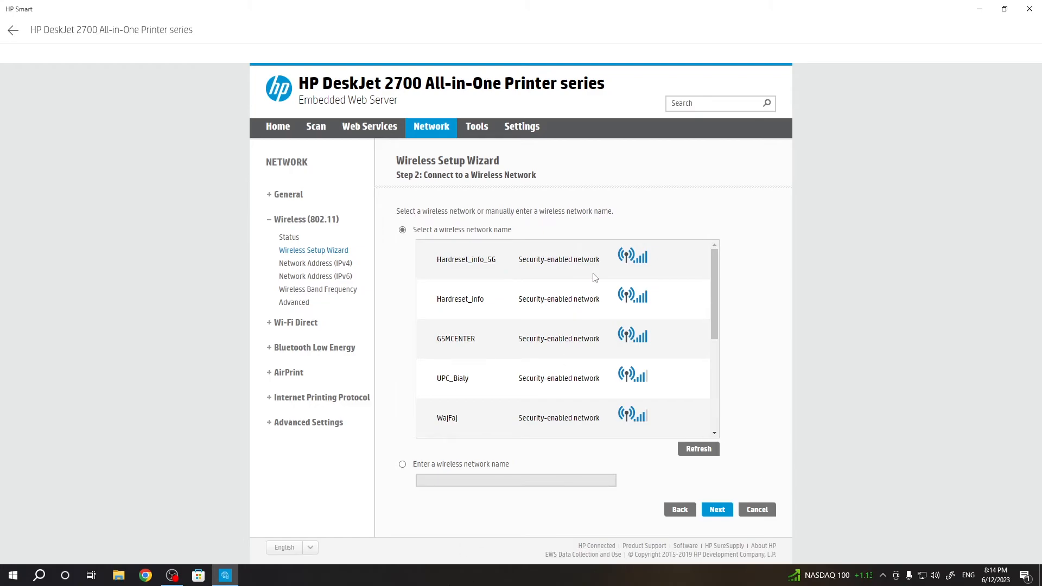
left_click(564, 260)
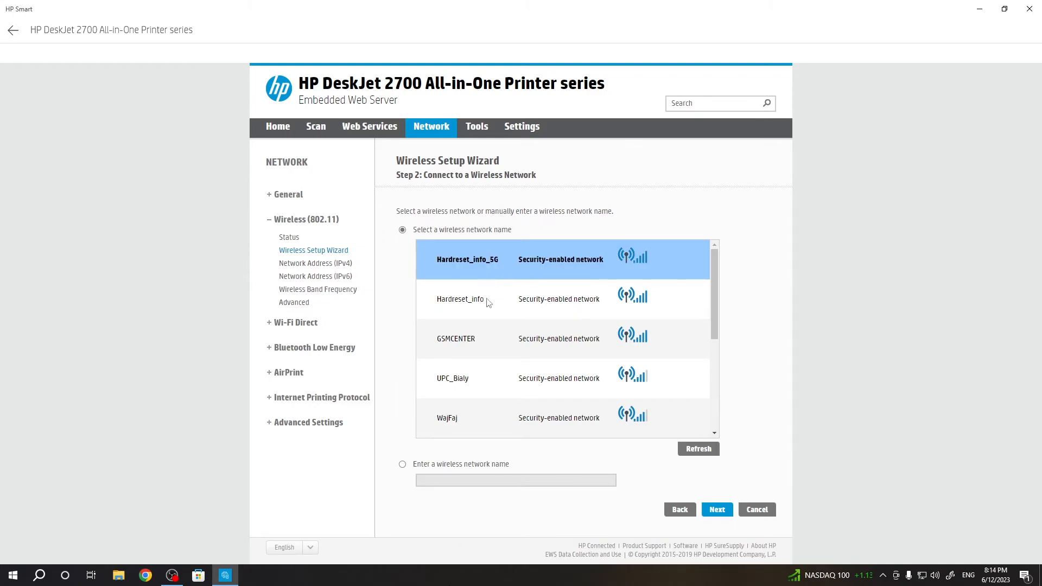
left_click(460, 299)
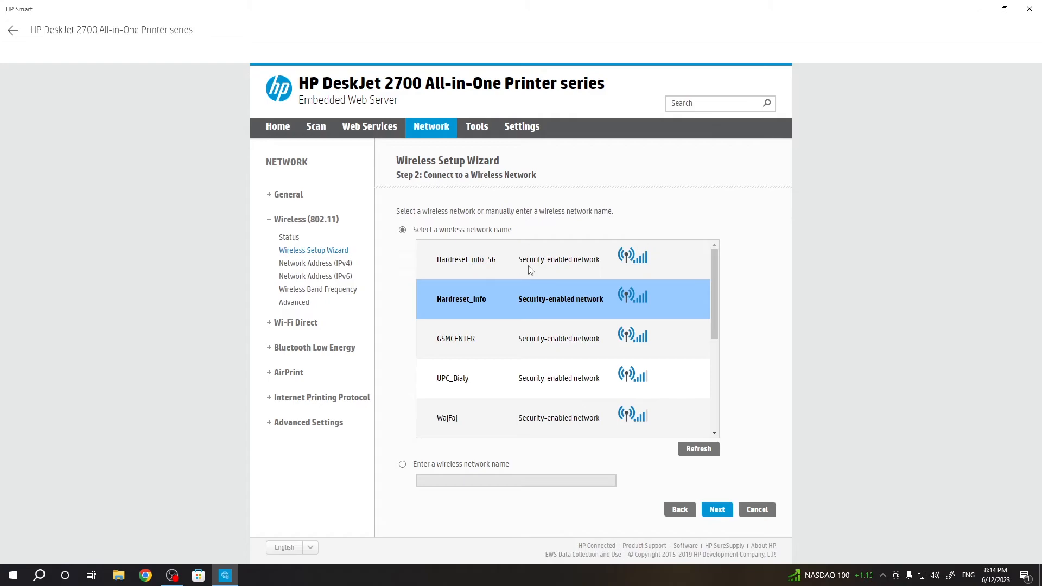
mouse_move(546, 271)
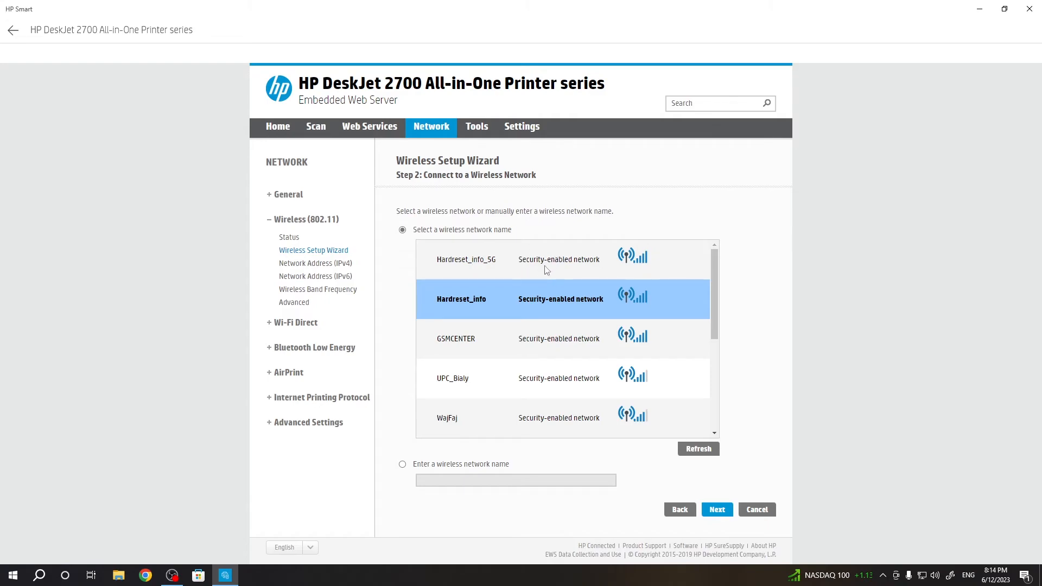
left_click(465, 260)
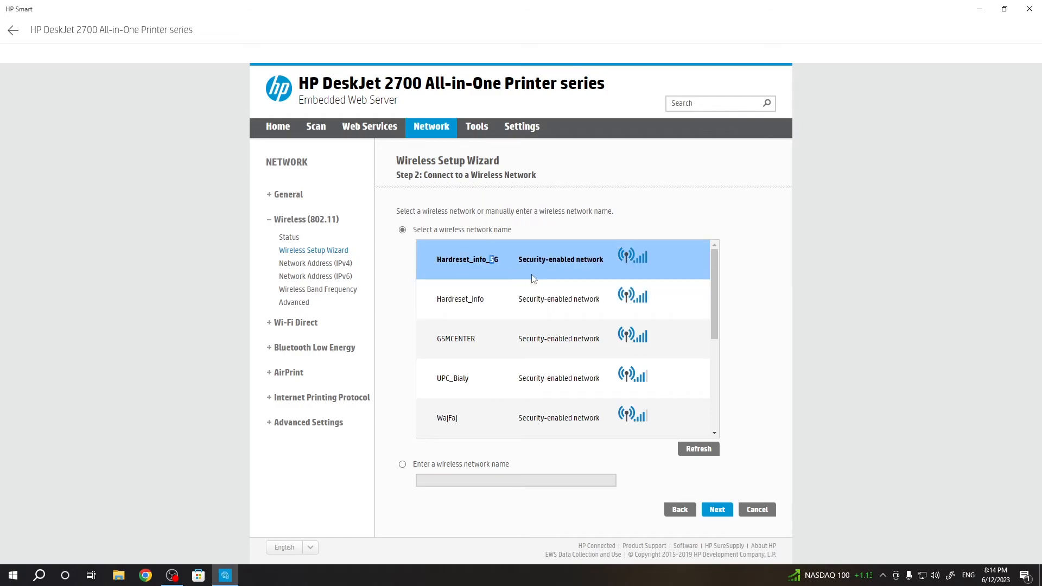
left_click(460, 298)
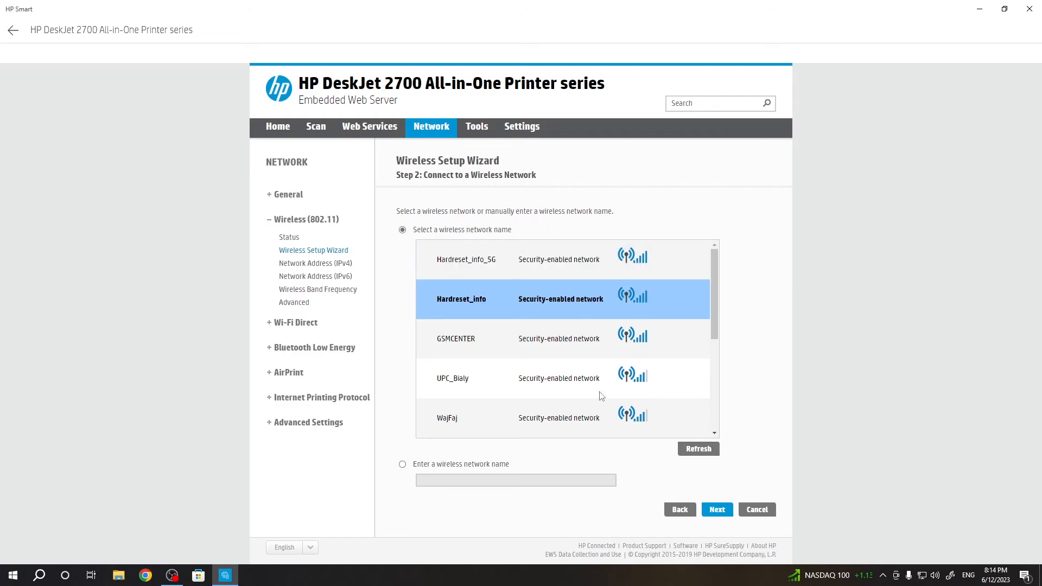
mouse_move(478, 310)
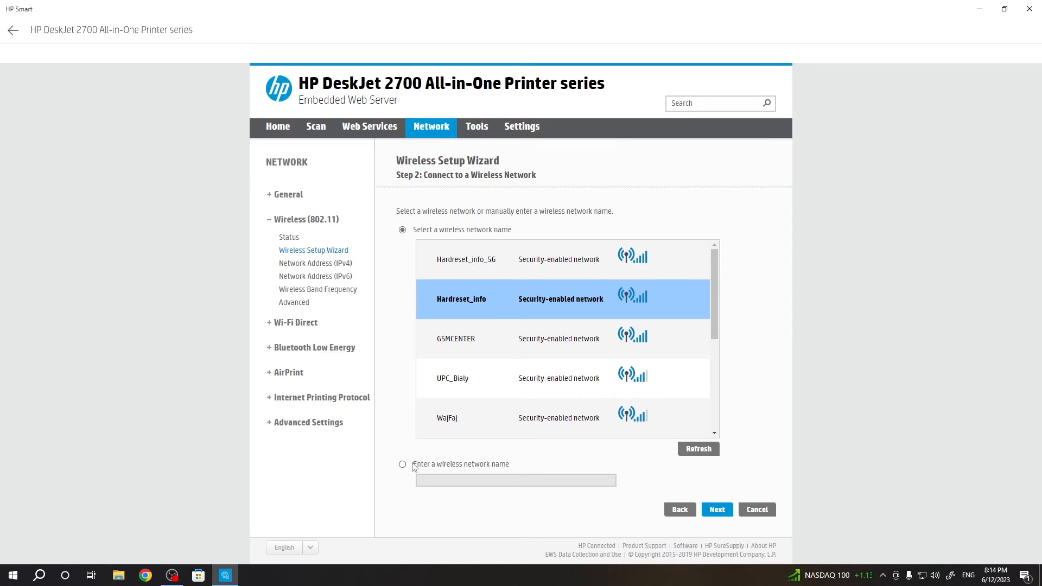
Step: Briefly try entering a network name manually, then return to picking Hardreset_info from the list
left_click(402, 464)
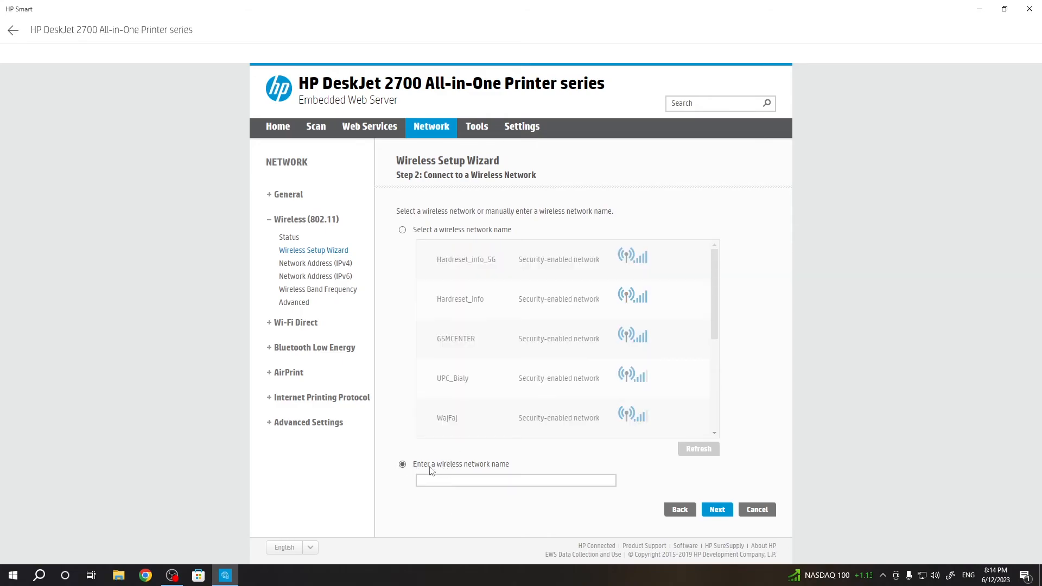
mouse_move(570, 316)
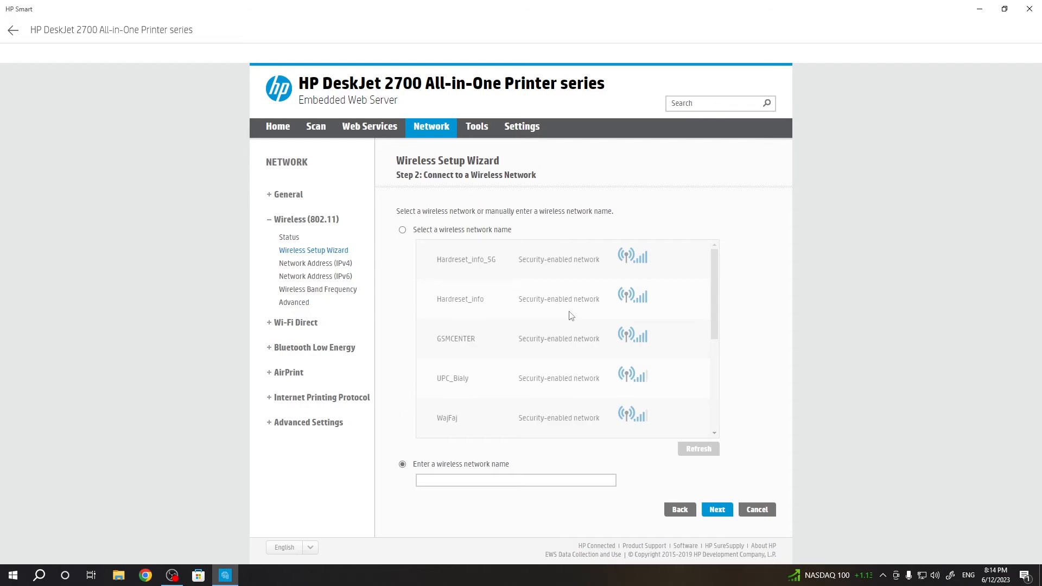
mouse_move(424, 495)
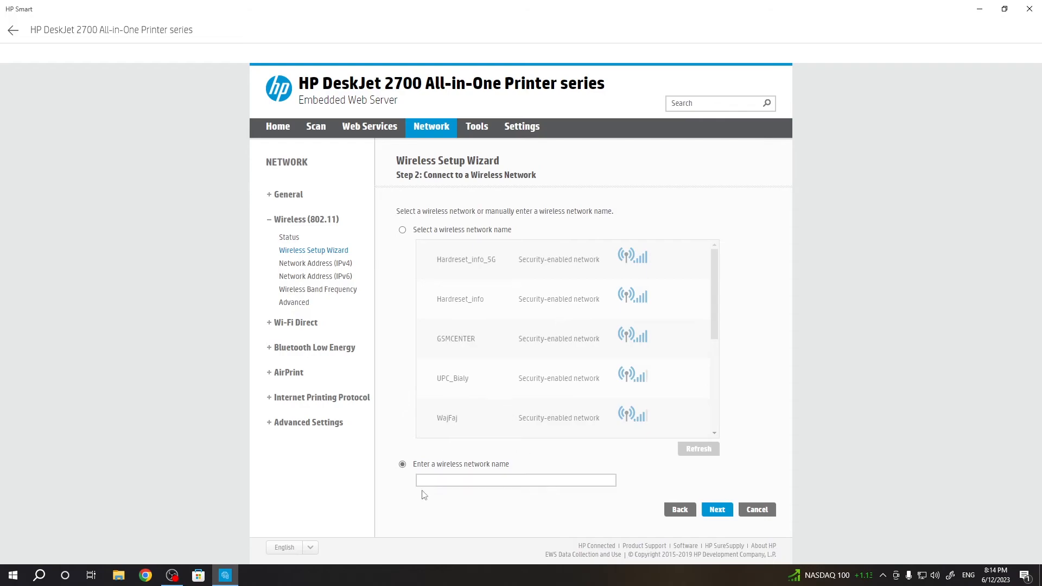
left_click(515, 479)
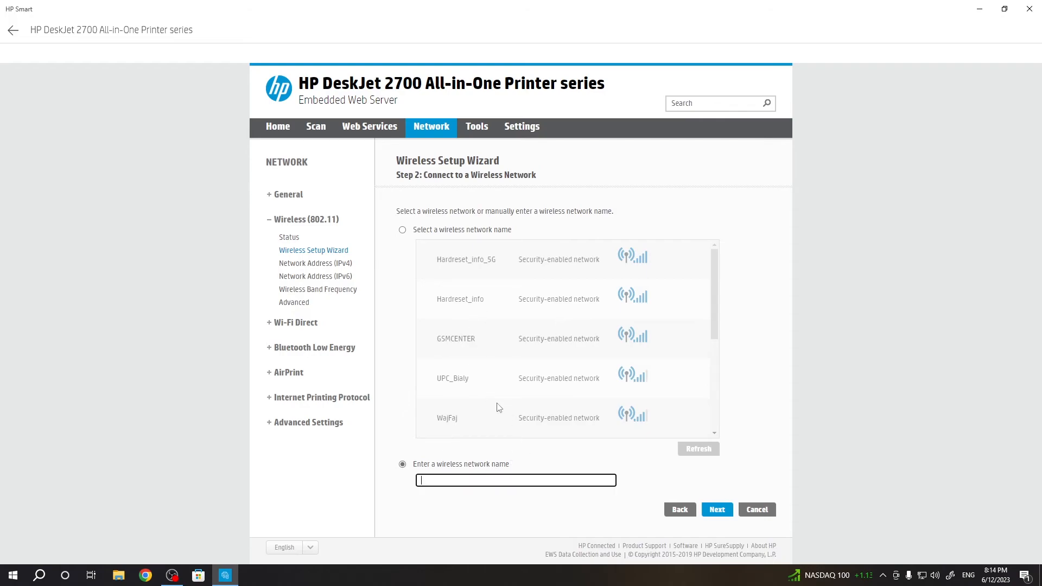
left_click(402, 230)
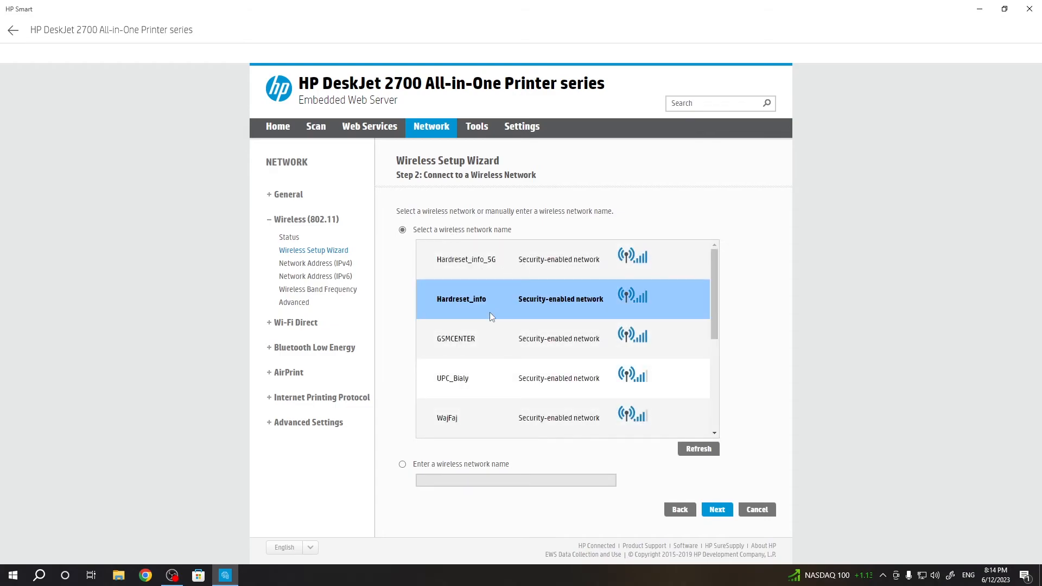
mouse_move(665, 448)
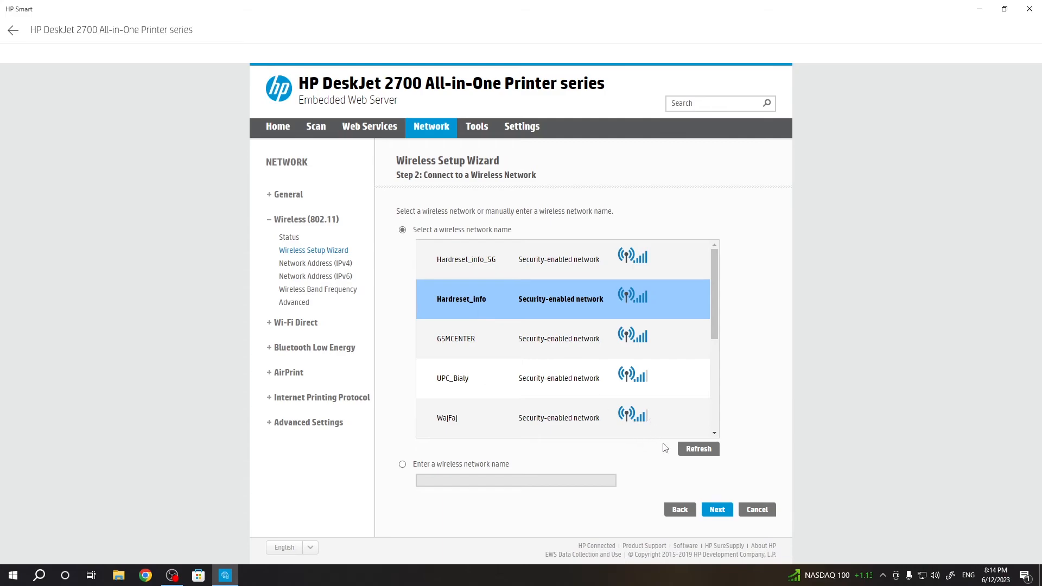
Step: Enter the wireless password for Hardreset_info and apply the settings to reach the Summary
left_click(717, 510)
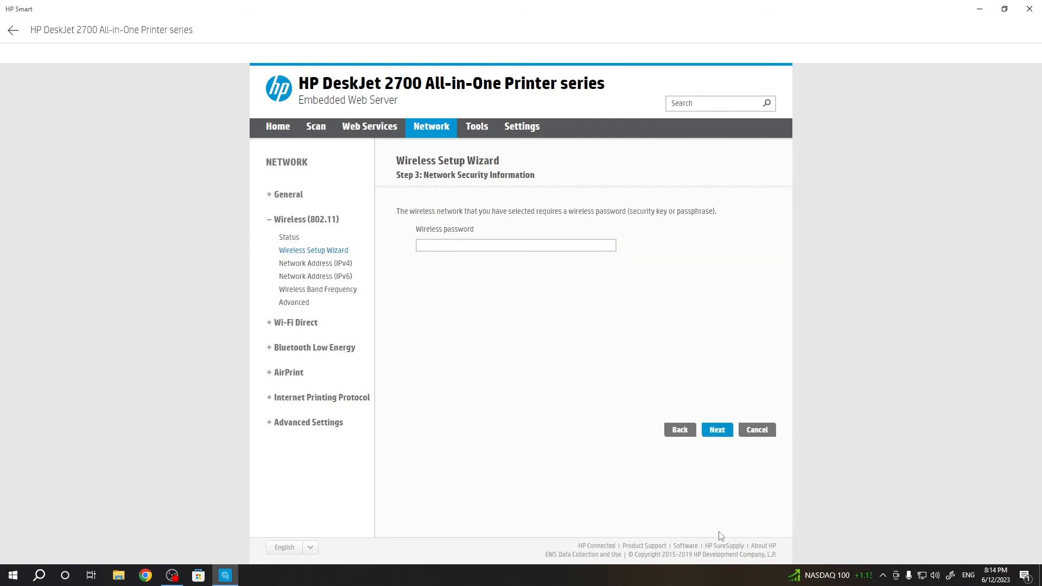
left_click(515, 245)
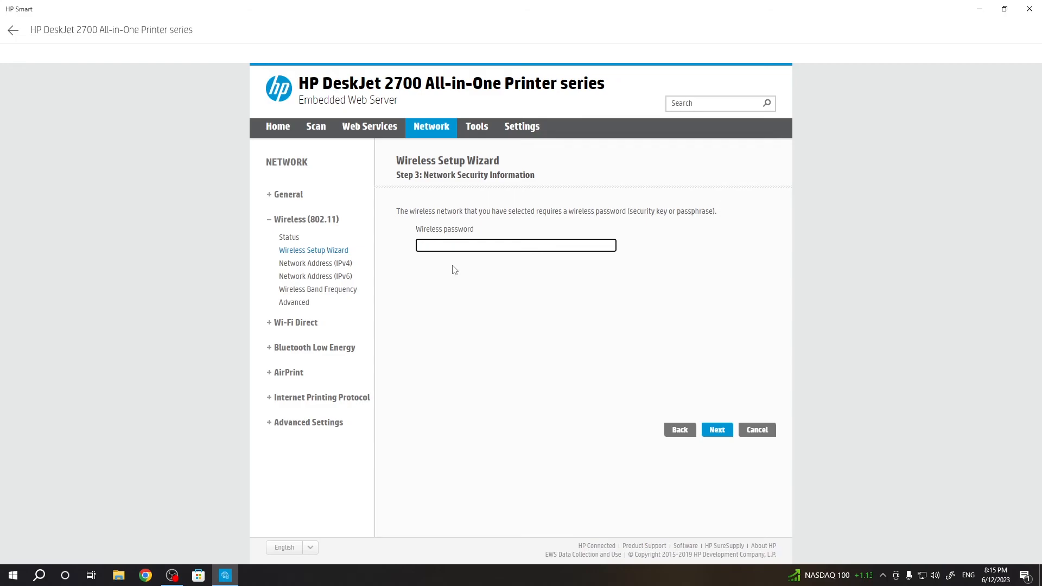
type("password")
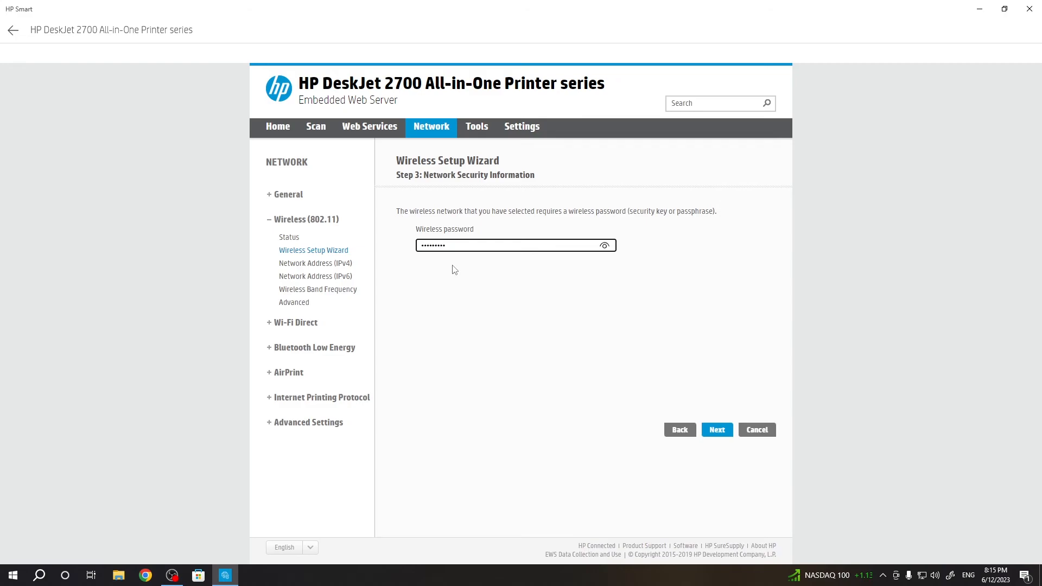
left_click(717, 430)
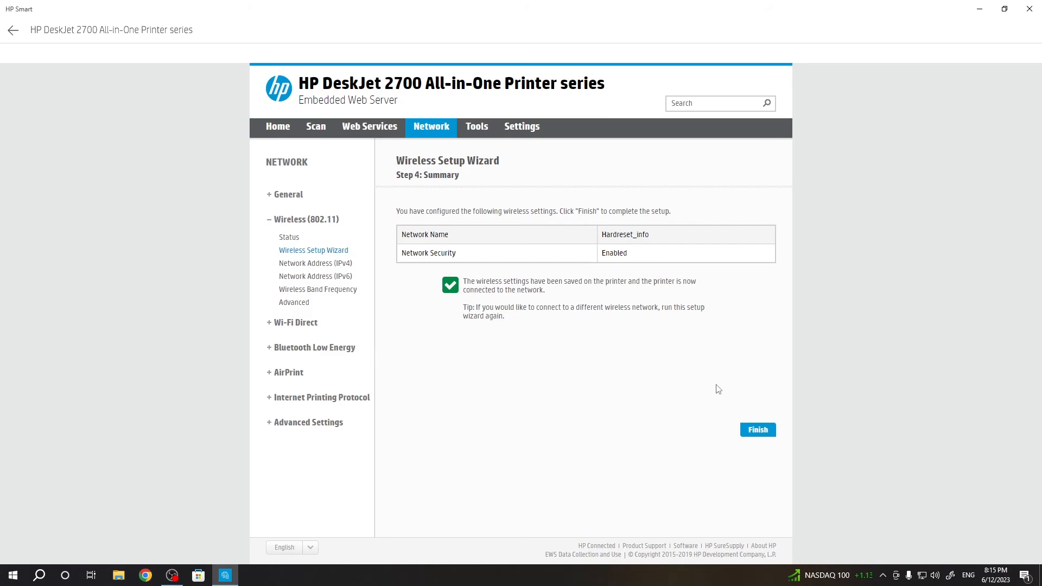
mouse_move(682, 365)
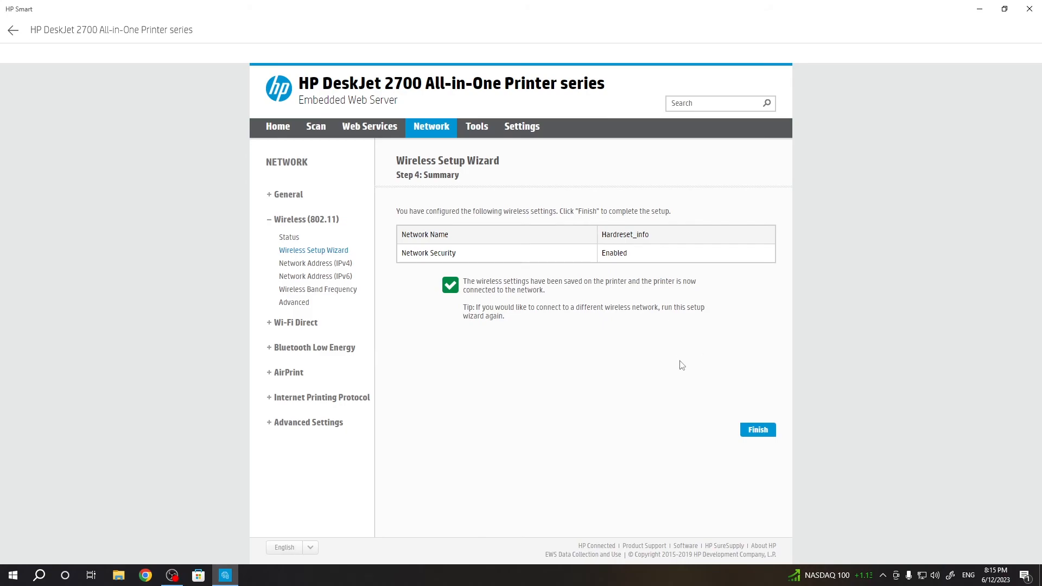
Step: Finish the wizard and review Wireless Status: Connected to Hardreset_info, WPA2, signal 5, channel 10
left_click(757, 430)
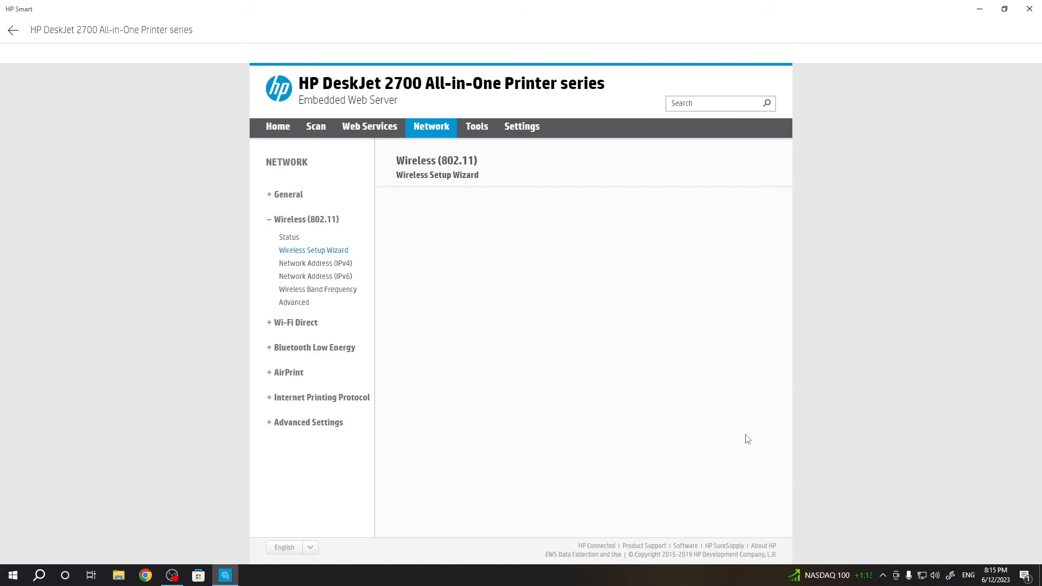
left_click(313, 251)
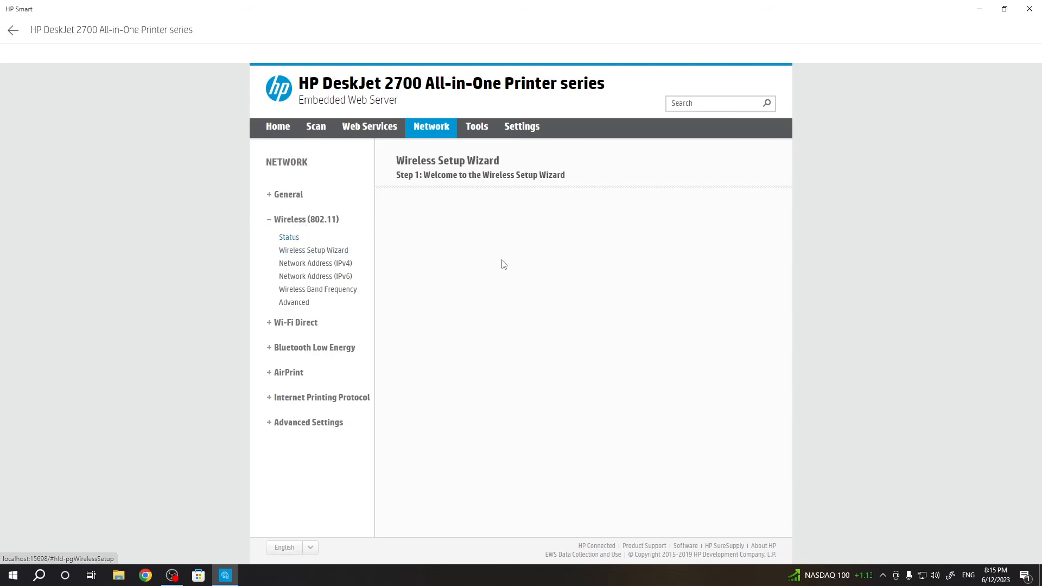
left_click(289, 236)
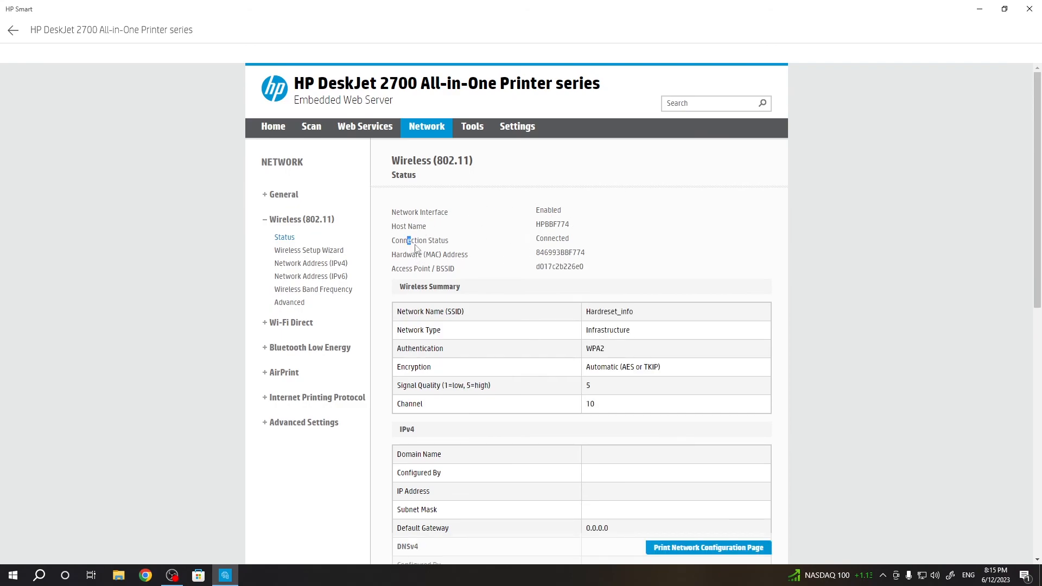
scroll("down", 3)
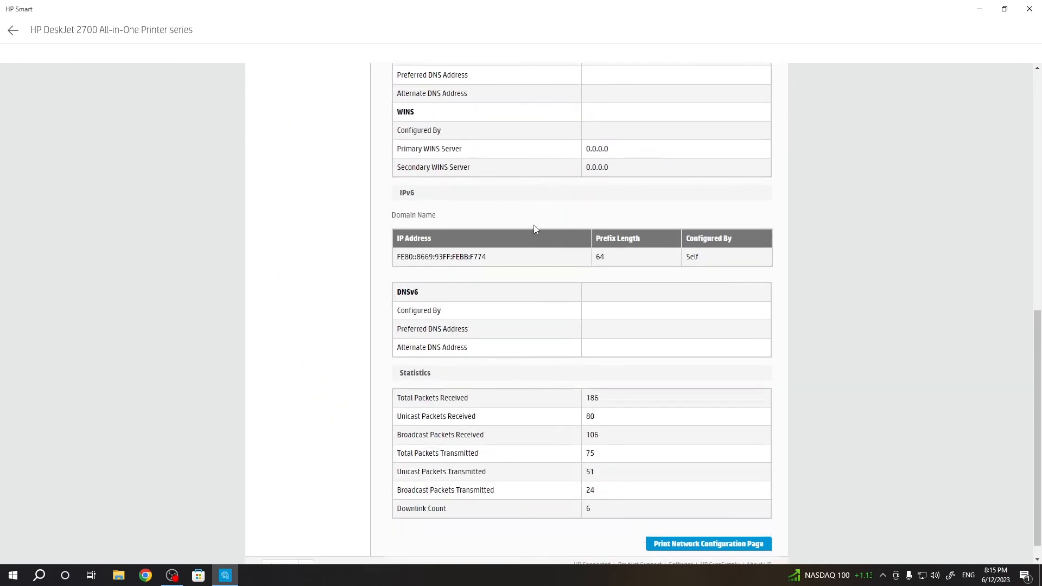
scroll("up", 3)
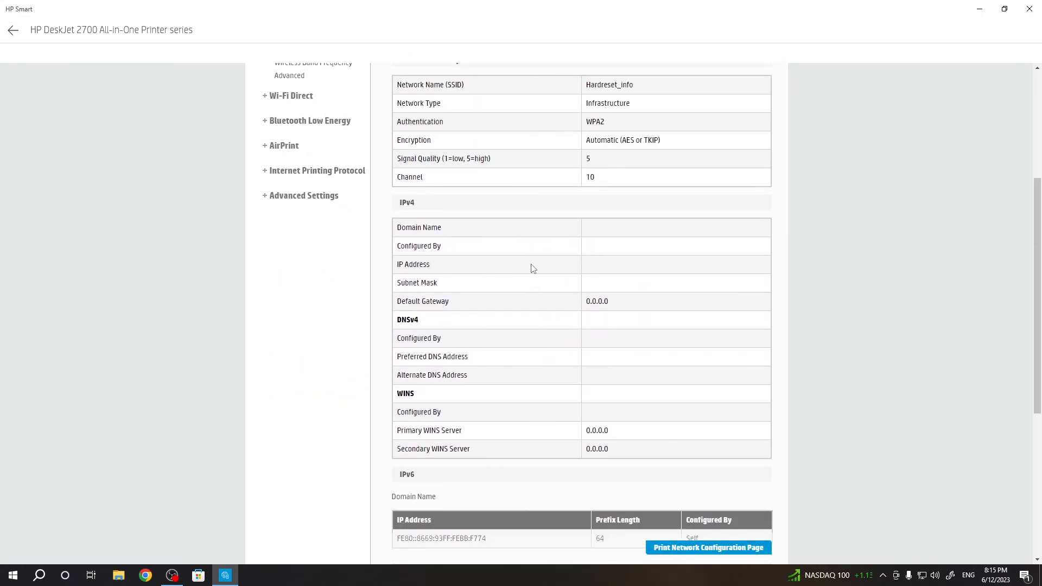
scroll("up", 3)
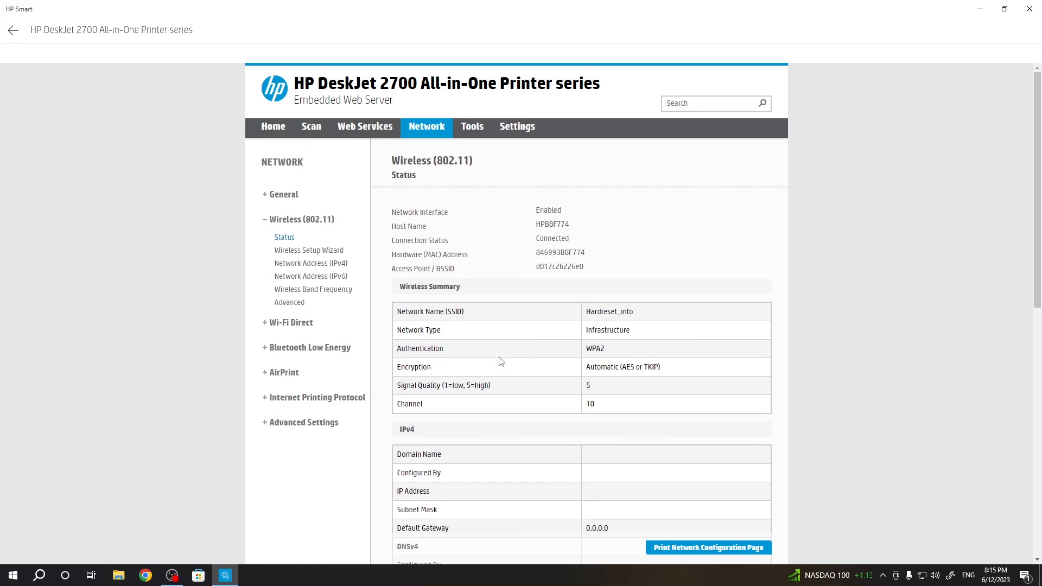
mouse_move(497, 363)
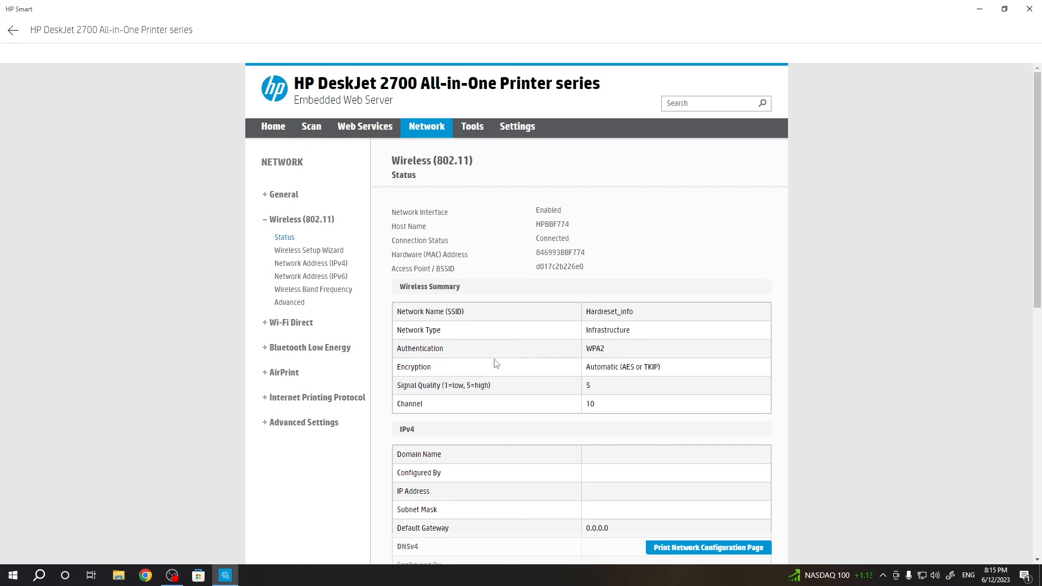